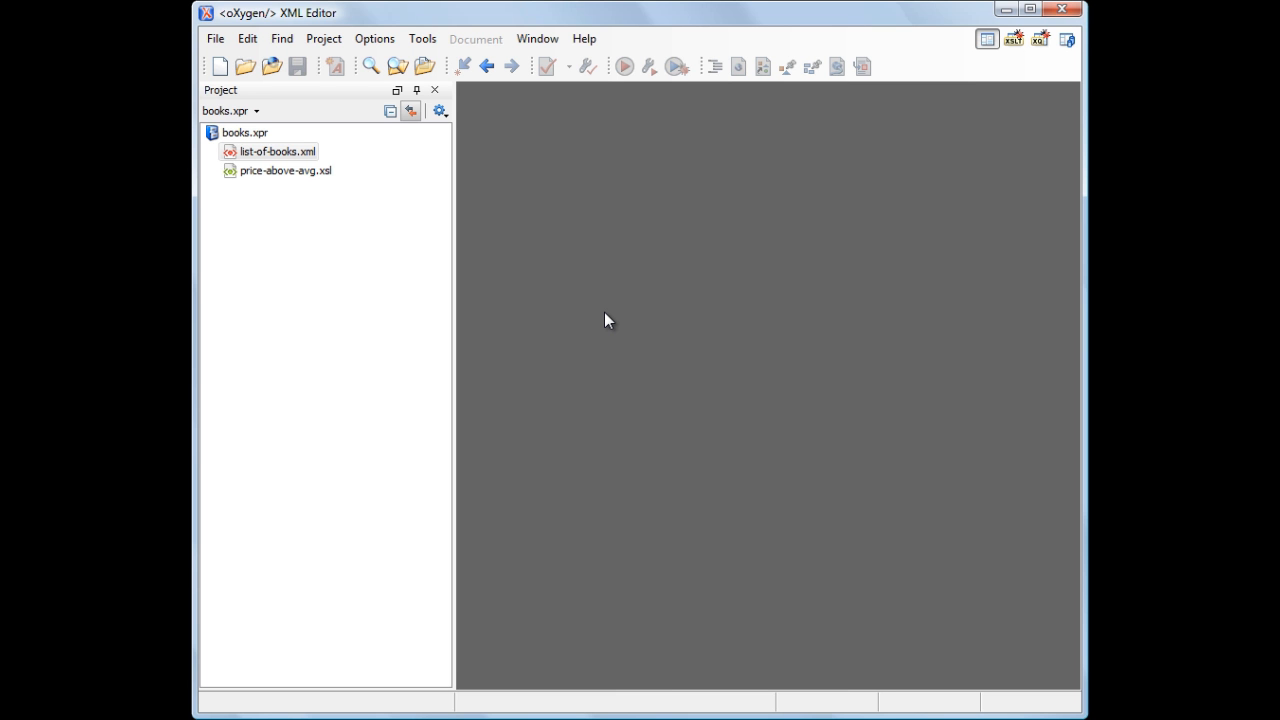
{"action": "mouse_move", "coordinate": [300, 164]}
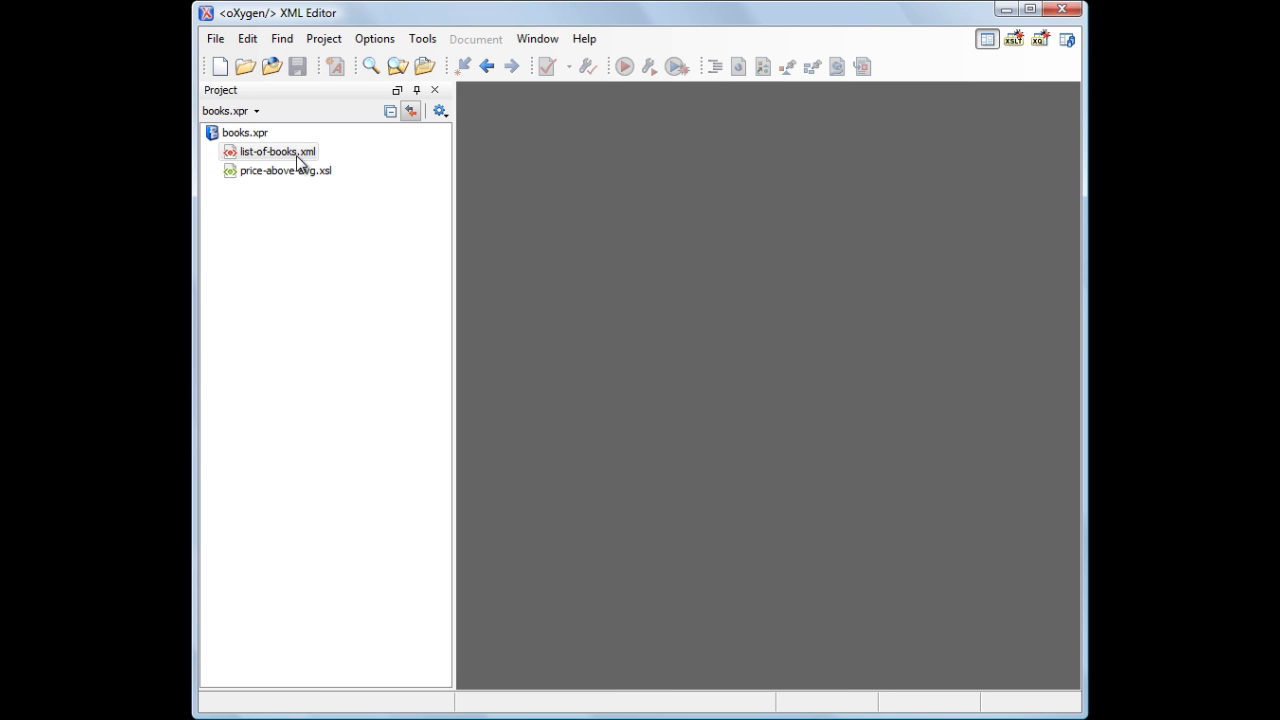
Step: Open list-of-books.xml from the Project view and browse its book entries with titles, authors and prices
{"action": "double_click", "coordinate": [278, 152]}
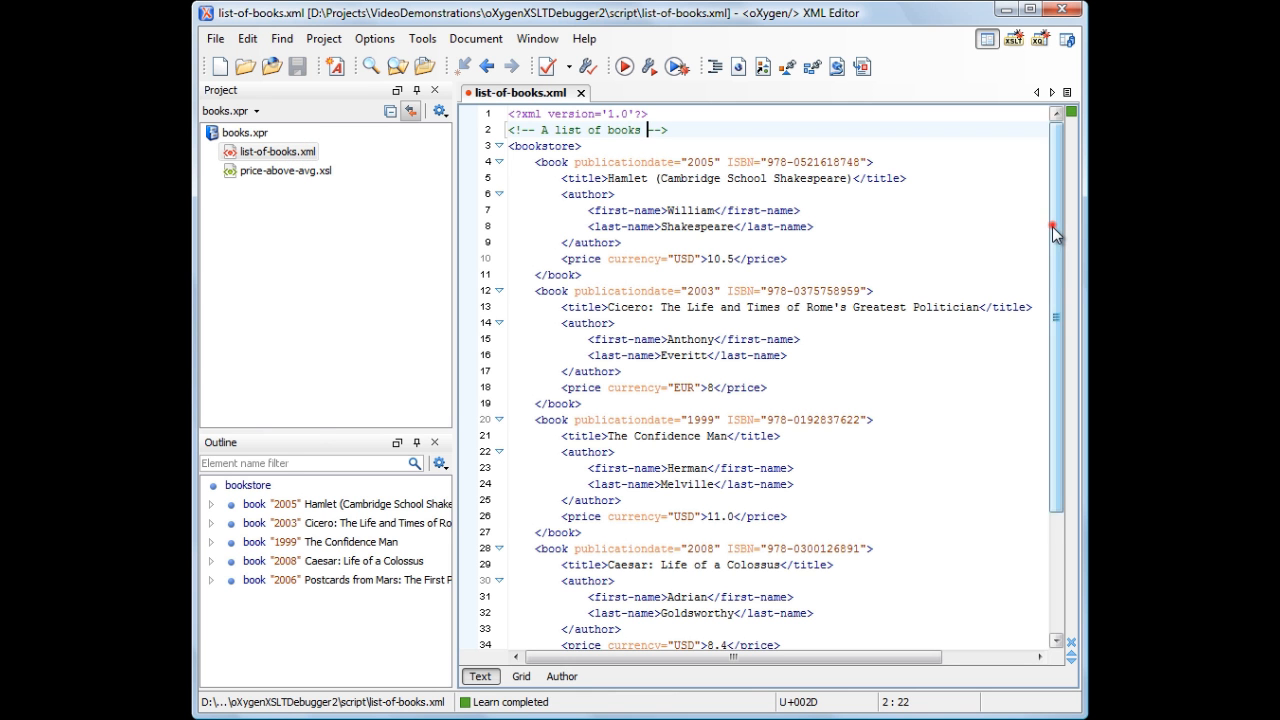
{"action": "scroll", "scroll_direction": "down", "scroll_amount": 3}
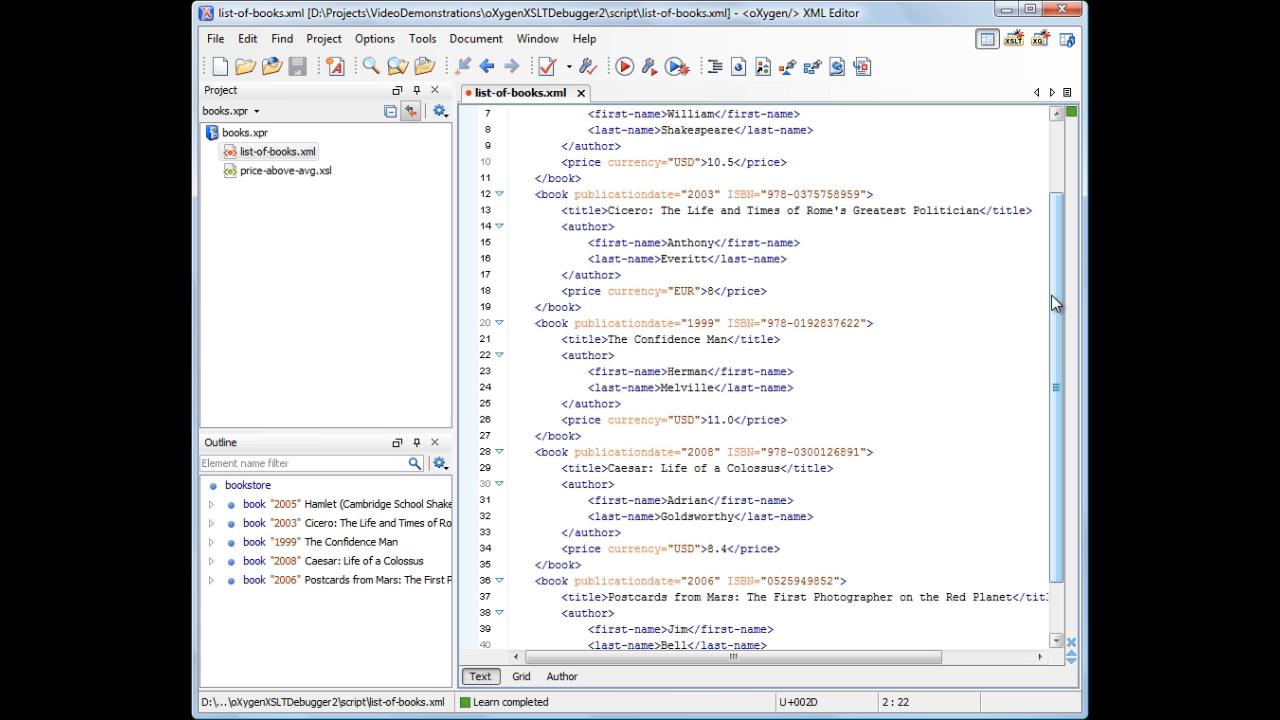
{"action": "mouse_move", "coordinate": [312, 190]}
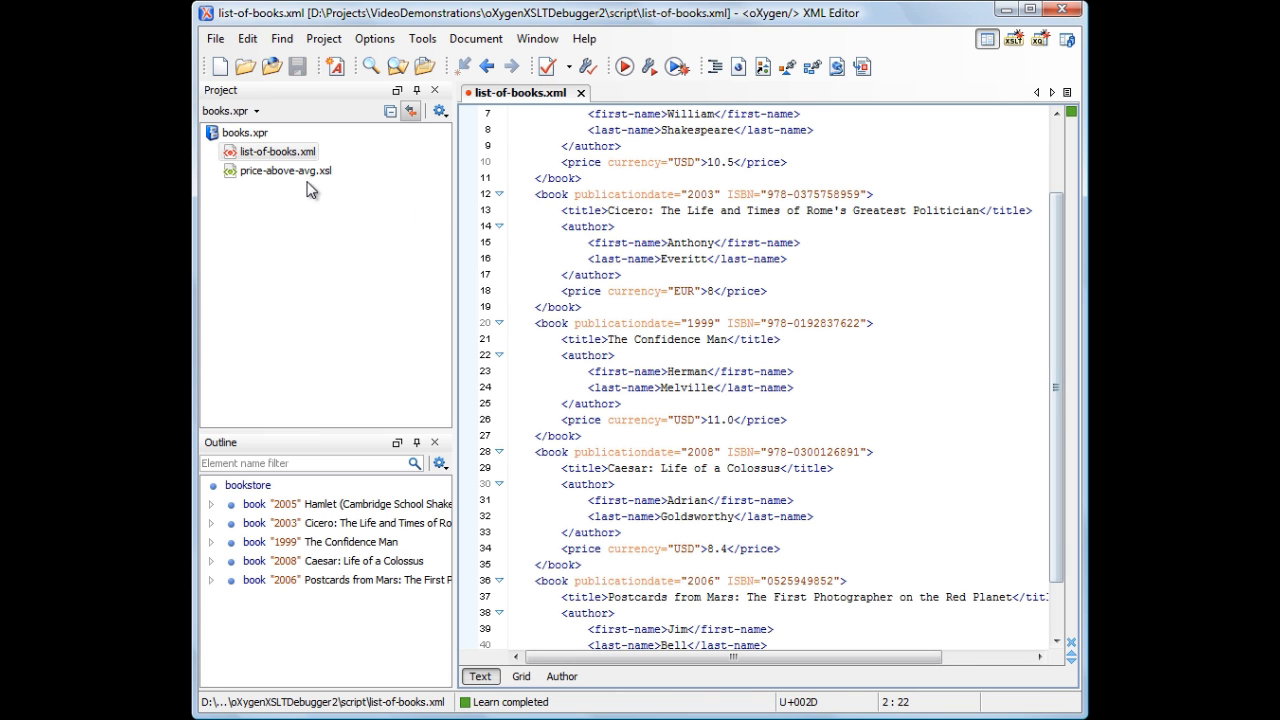
Step: Open the price-above-avg.xsl stylesheet in a second tab beside the book list
{"action": "double_click", "coordinate": [284, 170]}
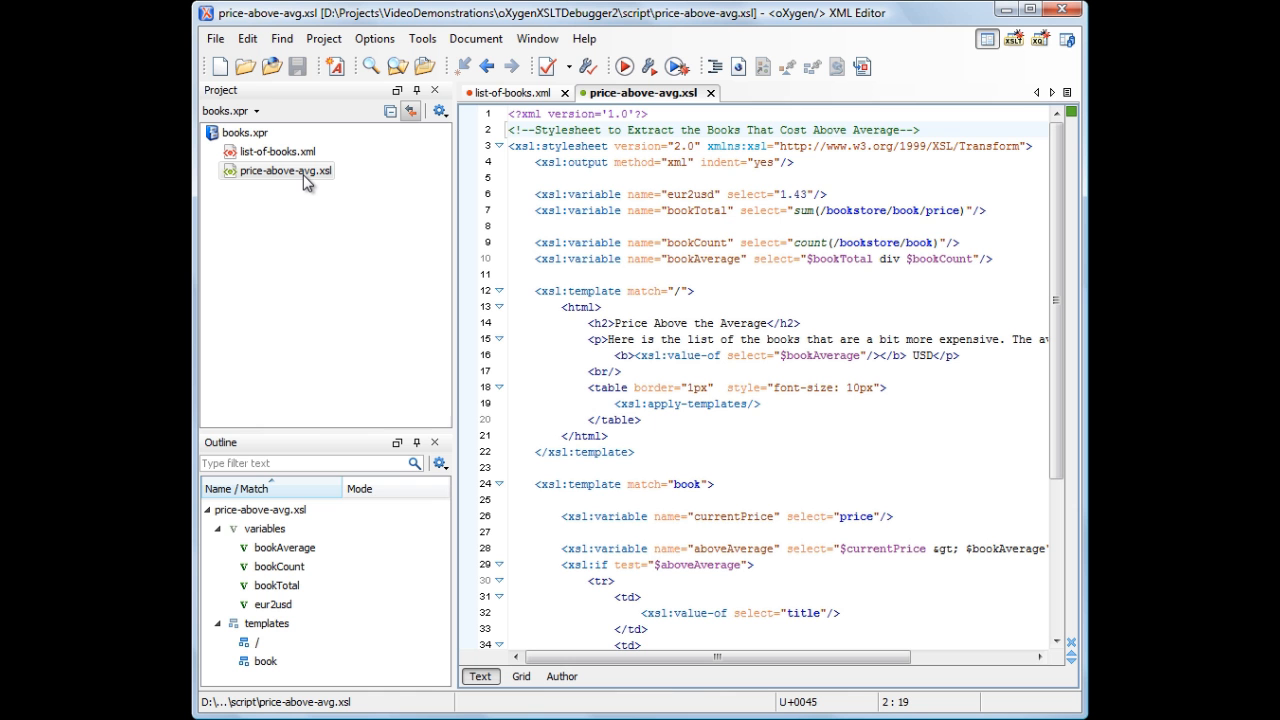
{"action": "mouse_move", "coordinate": [1012, 92]}
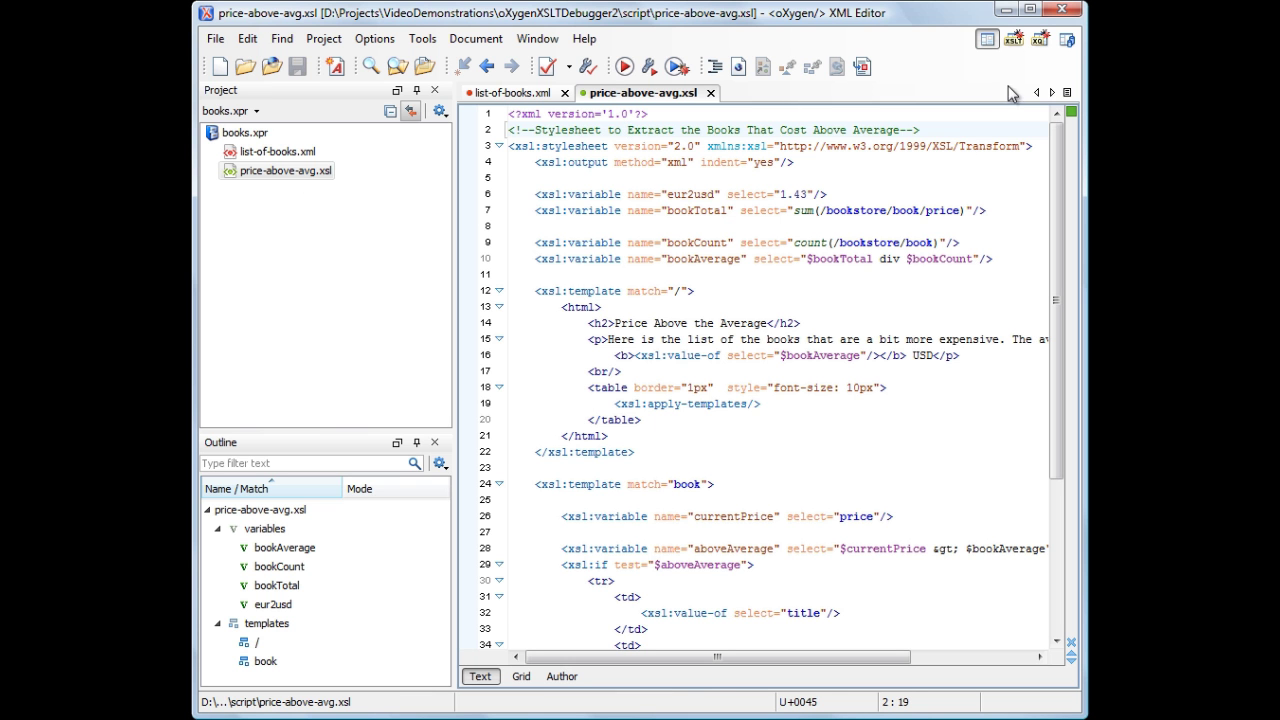
Step: Switch to the XSLT Debugger perspective and run the transformation to the end, producing the 'Price Above the Average' page
{"action": "left_click", "coordinate": [1012, 38]}
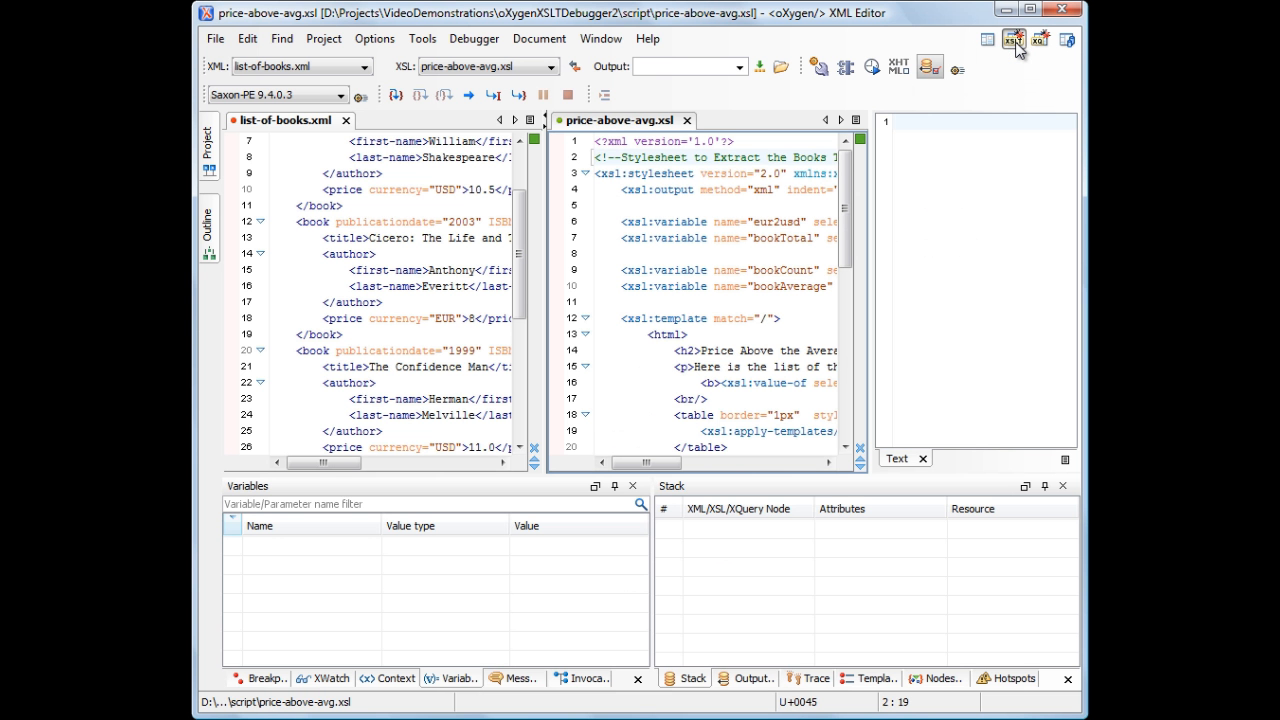
{"action": "mouse_move", "coordinate": [900, 68]}
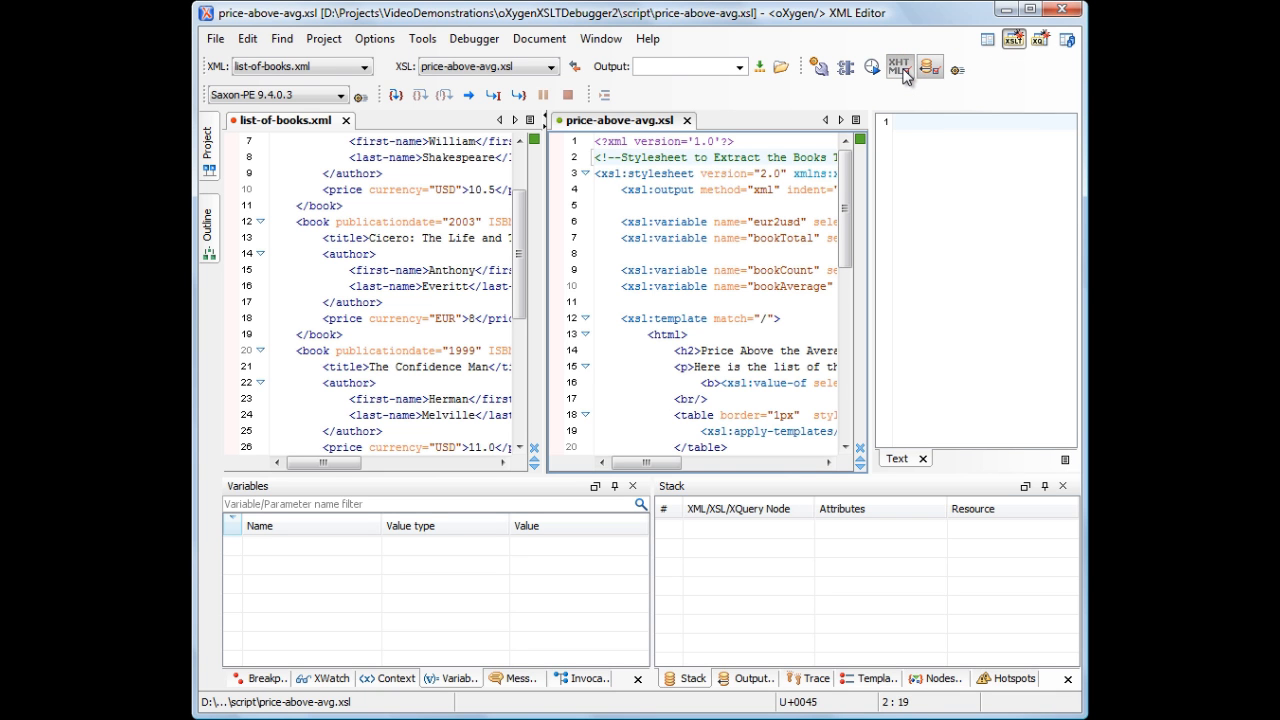
{"action": "left_click", "coordinate": [468, 96]}
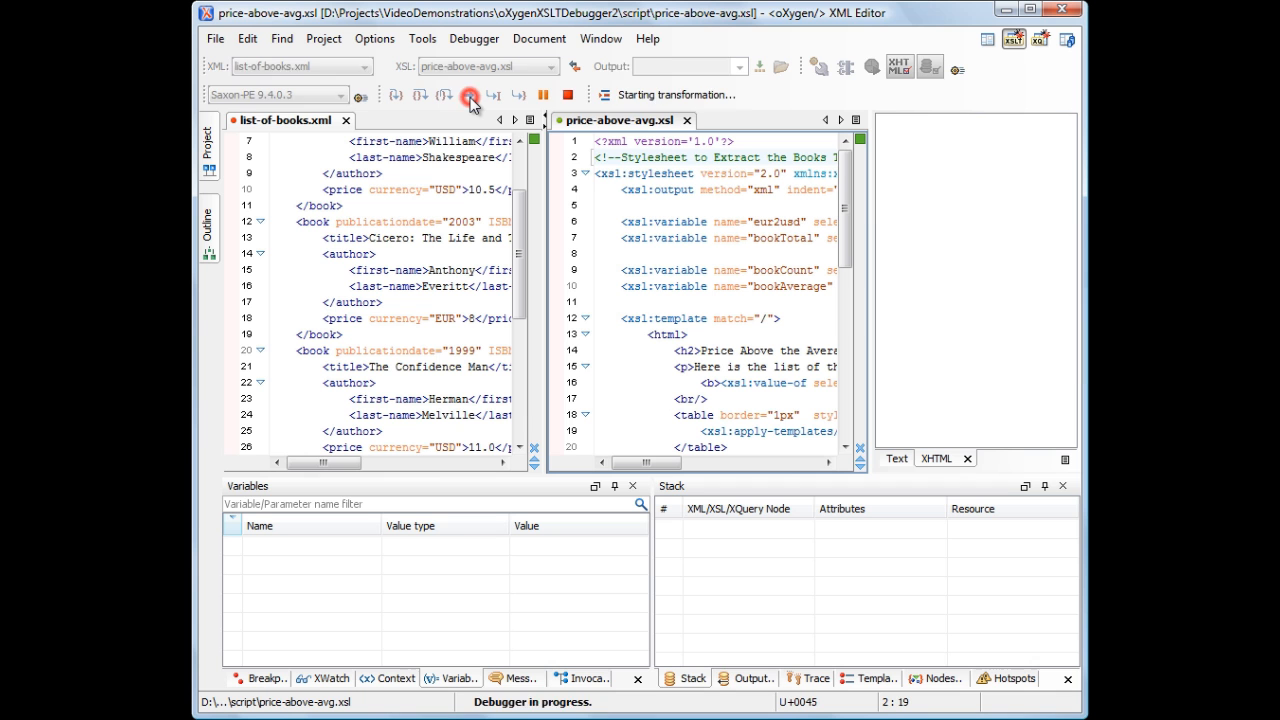
{"action": "left_click", "coordinate": [470, 96]}
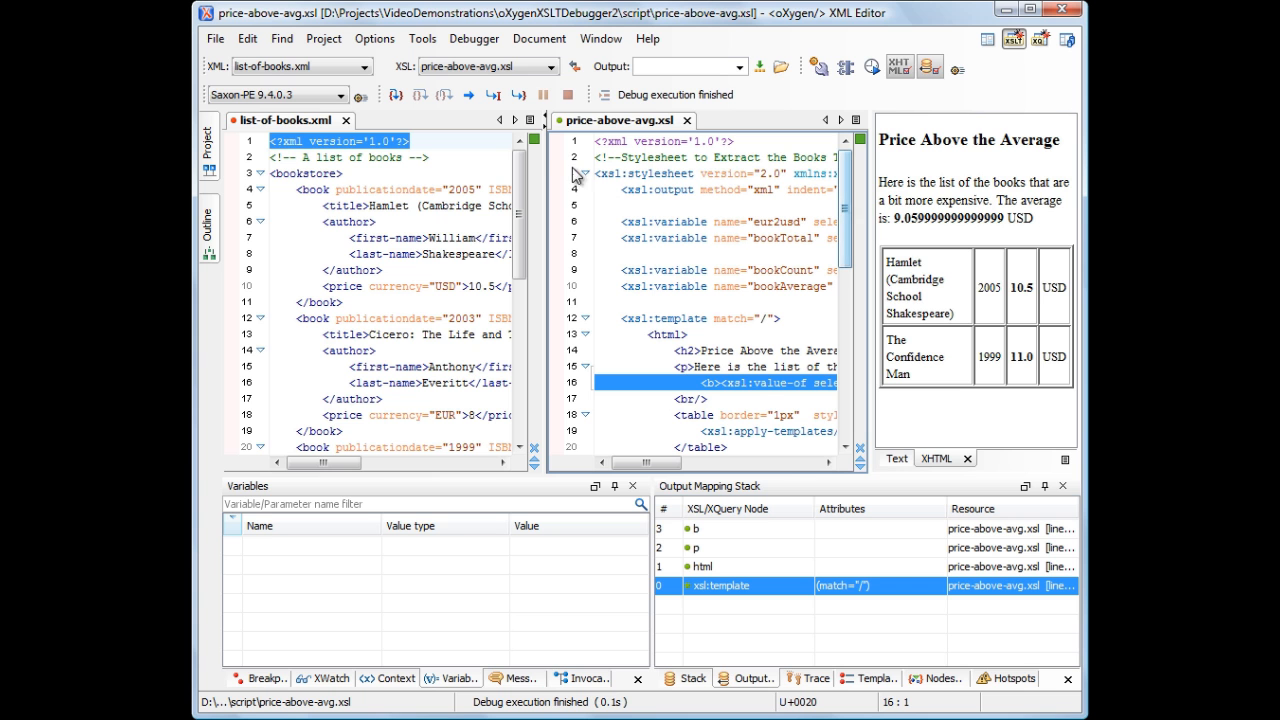
Step: Wrap the average in format-number($bookAverage,'###.00') on line 16 and rerun so the output shows 9.06 USD
{"action": "left_click", "coordinate": [344, 120]}
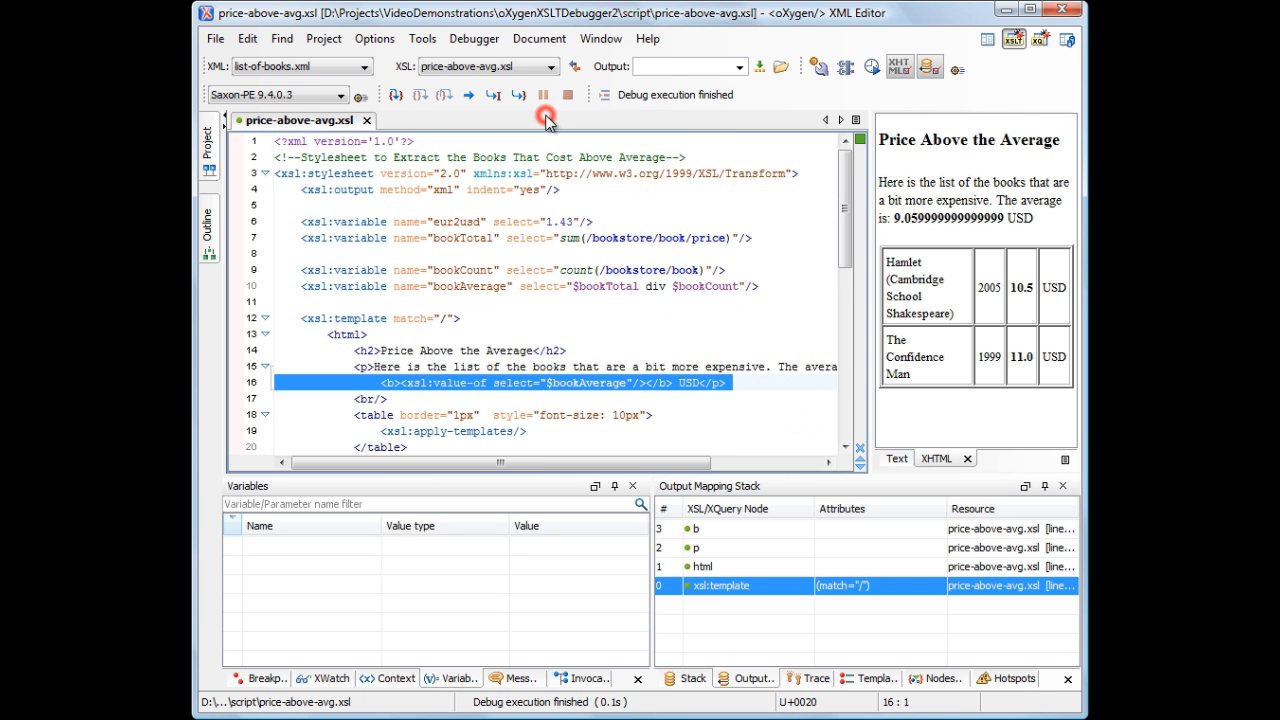
{"action": "mouse_move", "coordinate": [552, 128]}
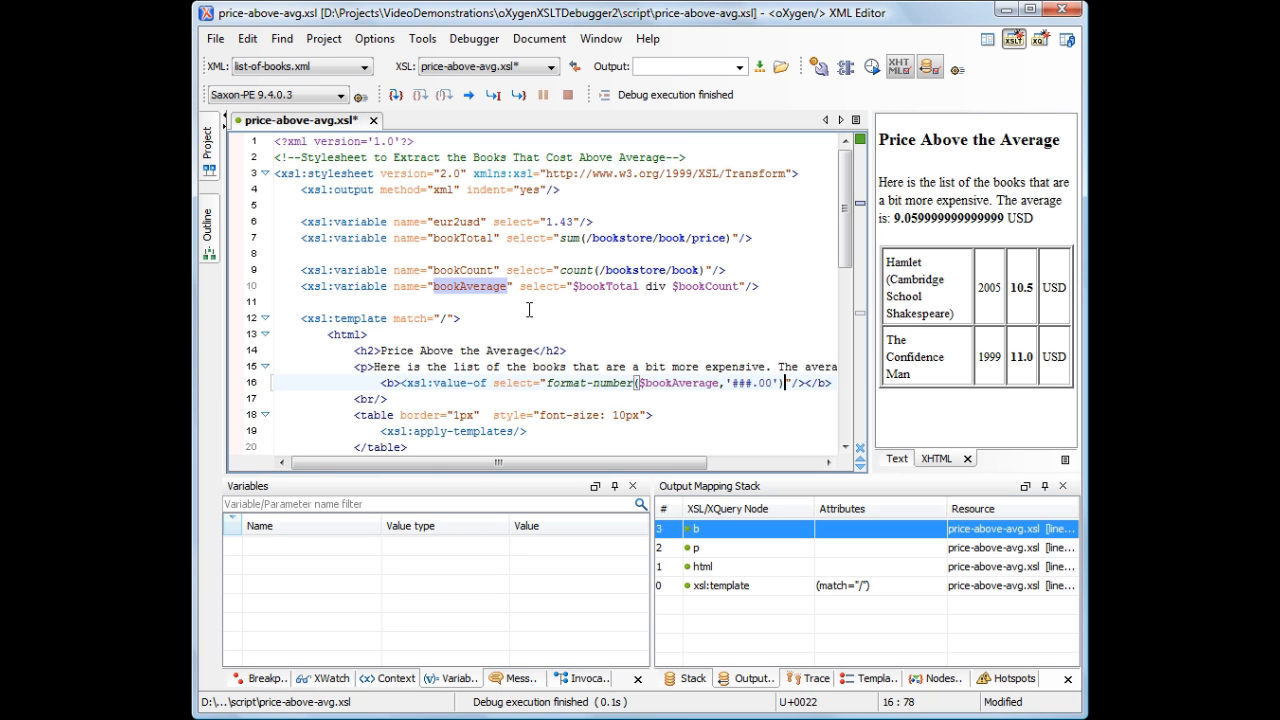
{"action": "left_click", "coordinate": [470, 96]}
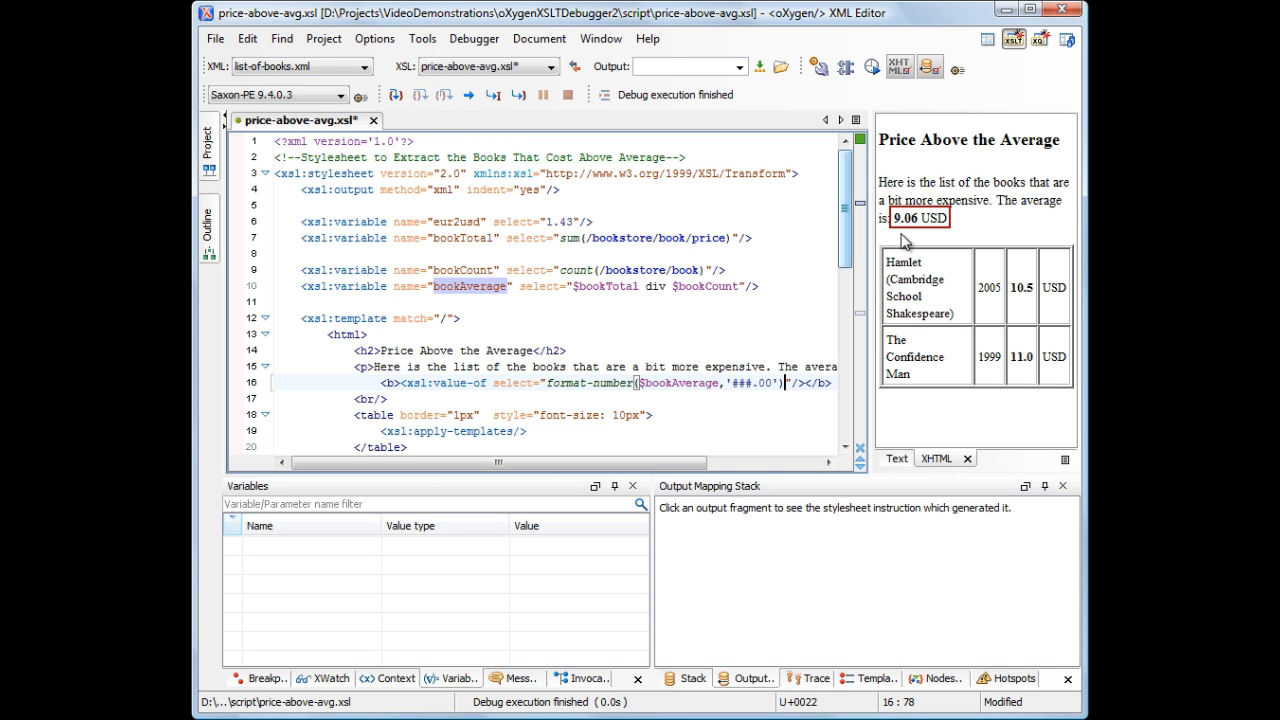
{"action": "mouse_move", "coordinate": [910, 232]}
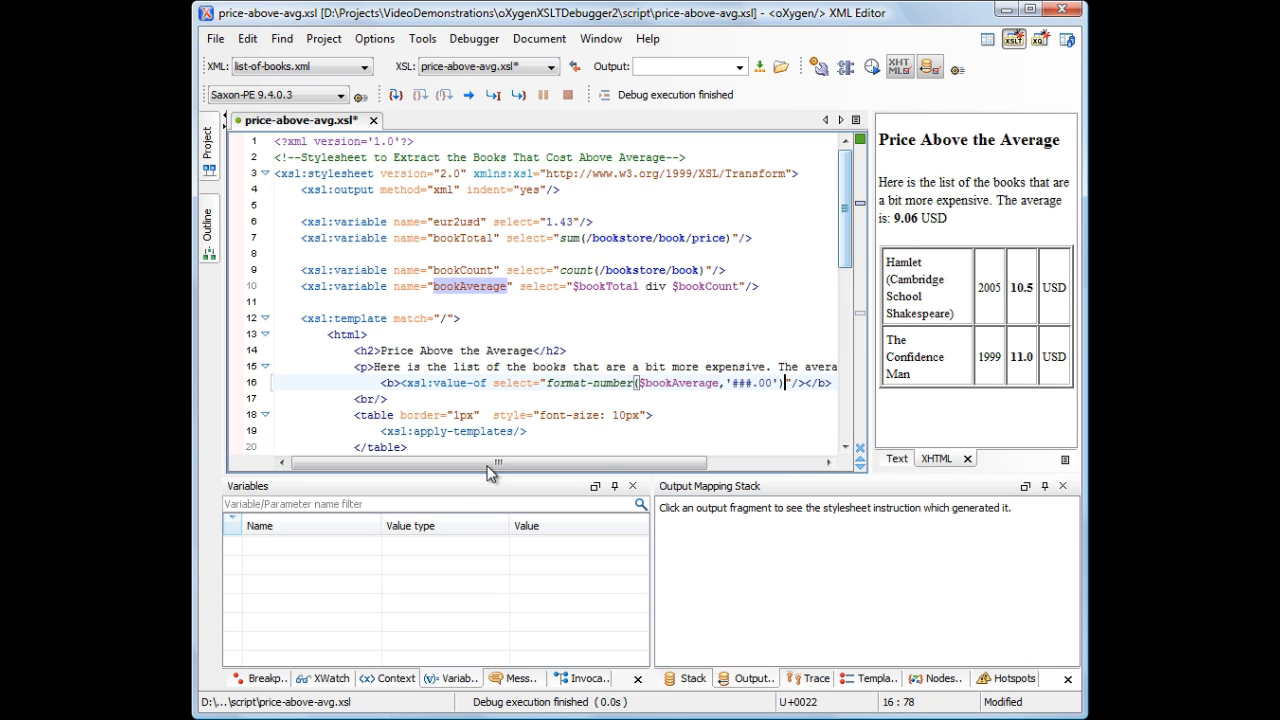
Step: Add an enabled conditional breakpoint on $aboveAverage=false() and run the debugger until it pauses at the xsl:if test
{"action": "left_click", "coordinate": [262, 678]}
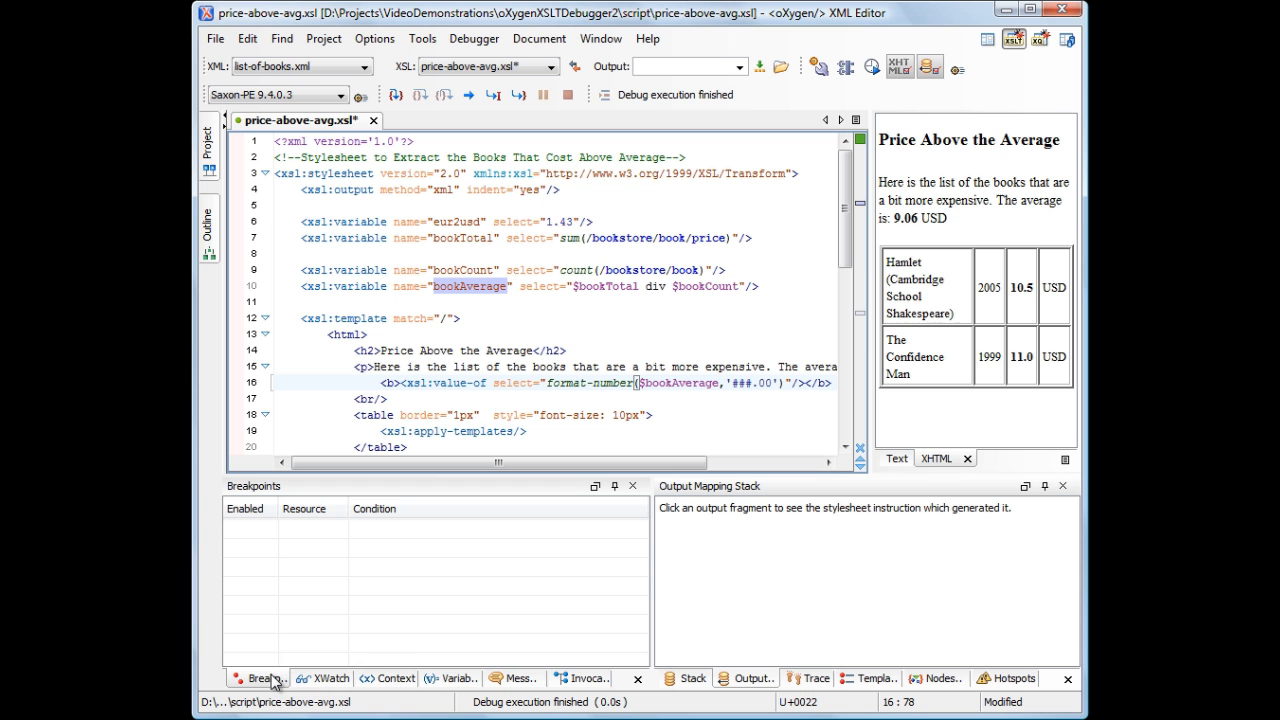
{"action": "right_click", "coordinate": [272, 530]}
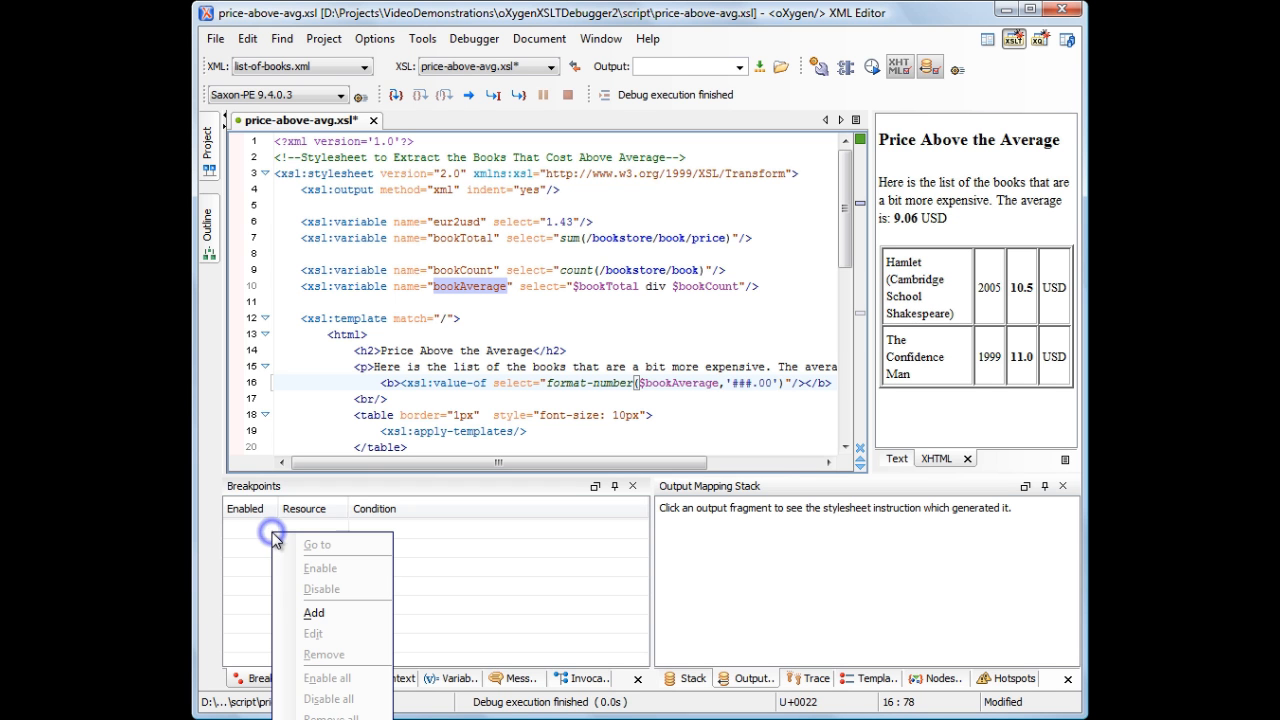
{"action": "left_click", "coordinate": [312, 612]}
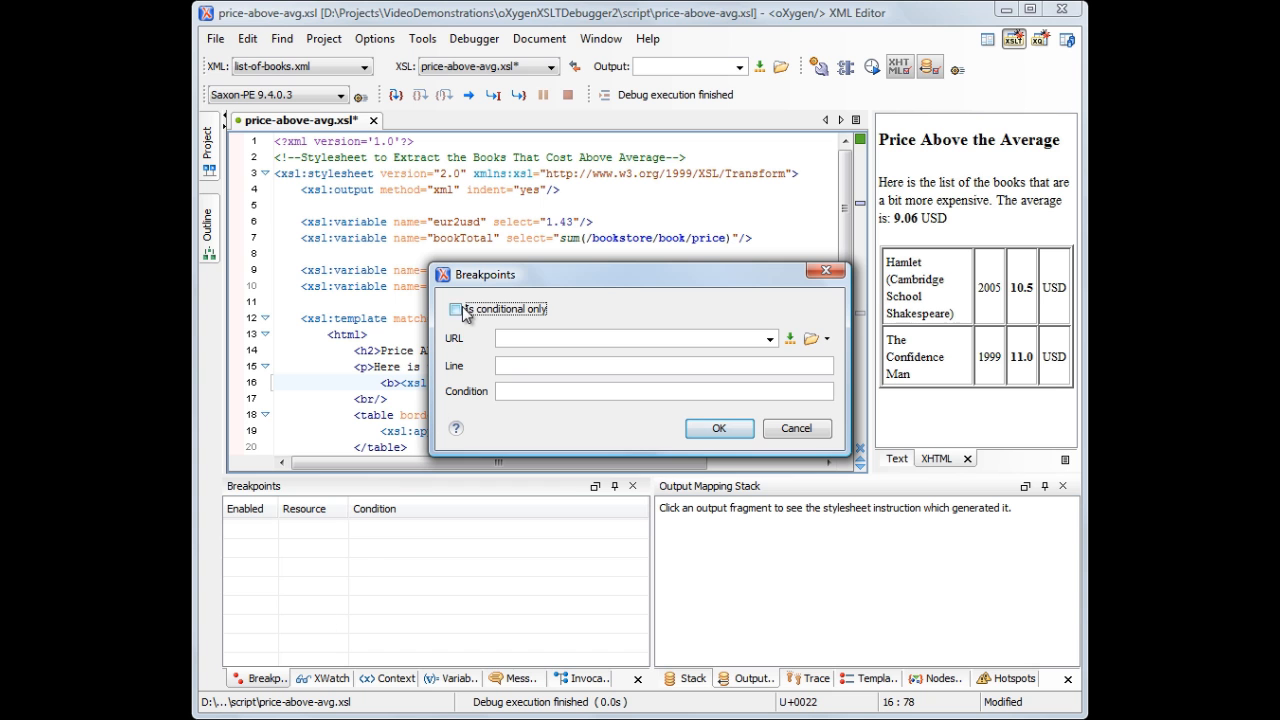
{"action": "left_click", "coordinate": [456, 308]}
{"action": "type", "text": "$aboveAverage=false()"}
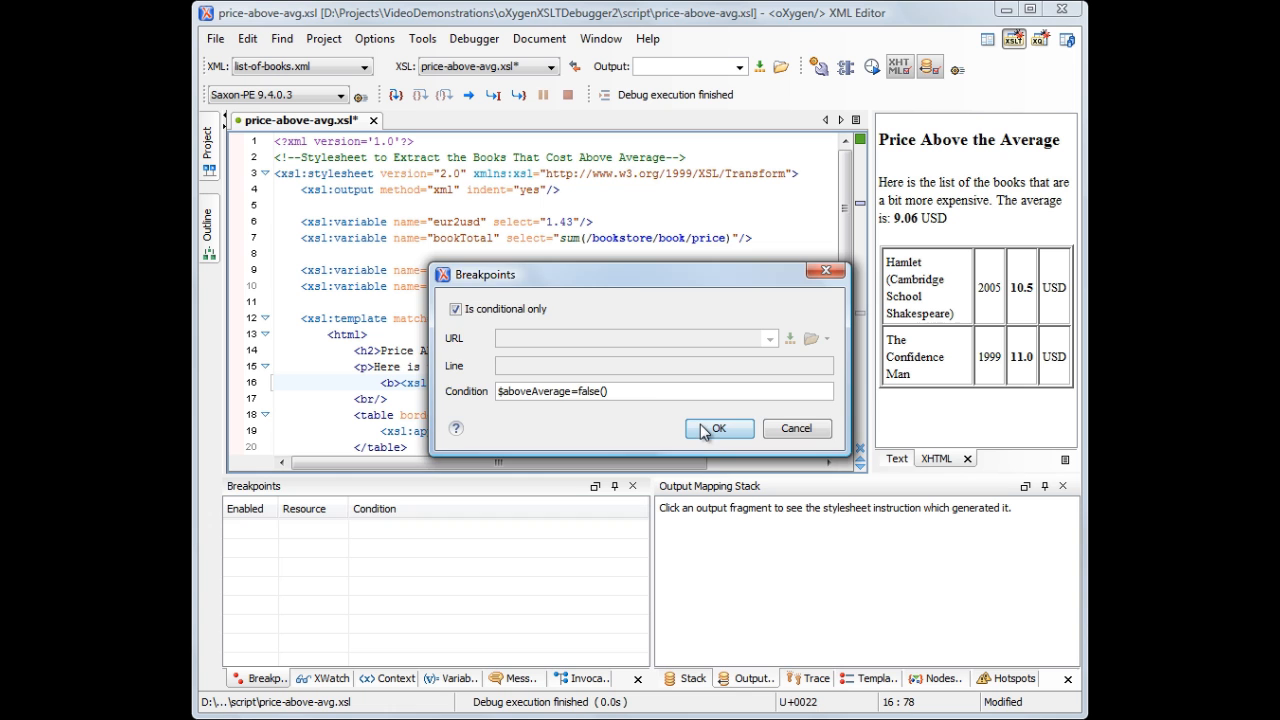
{"action": "left_click", "coordinate": [718, 428]}
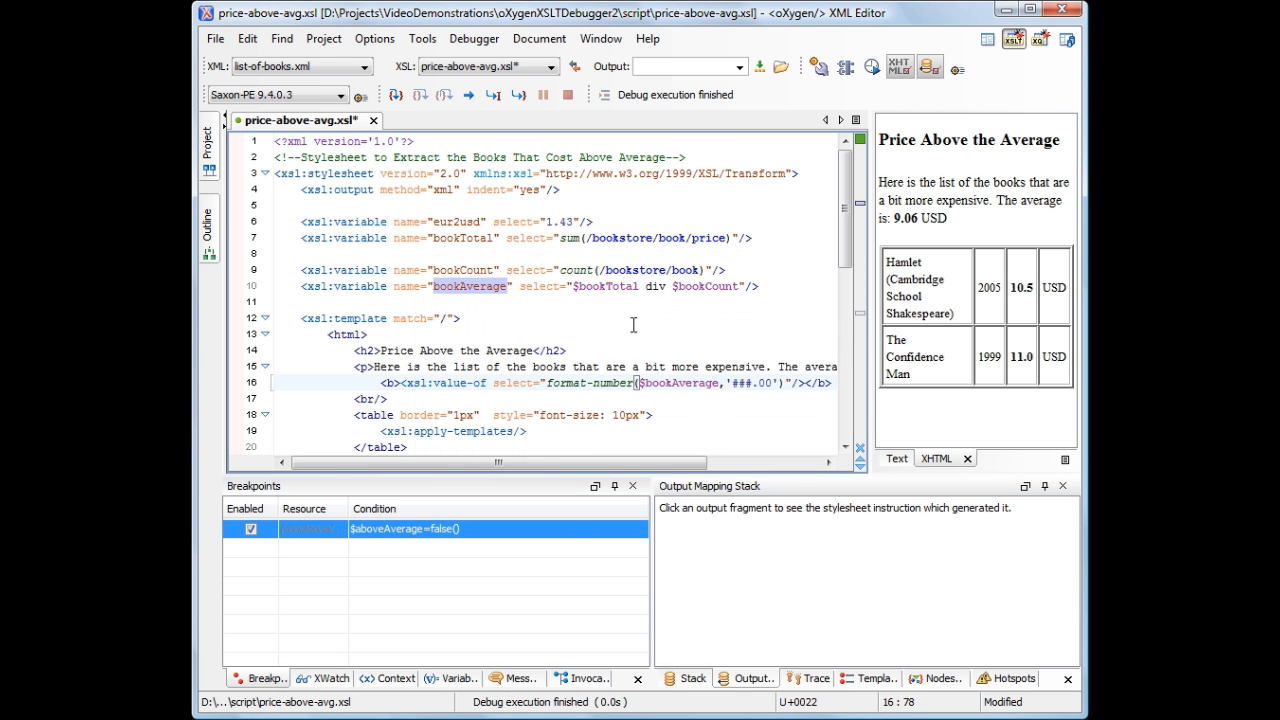
{"action": "left_click", "coordinate": [444, 94]}
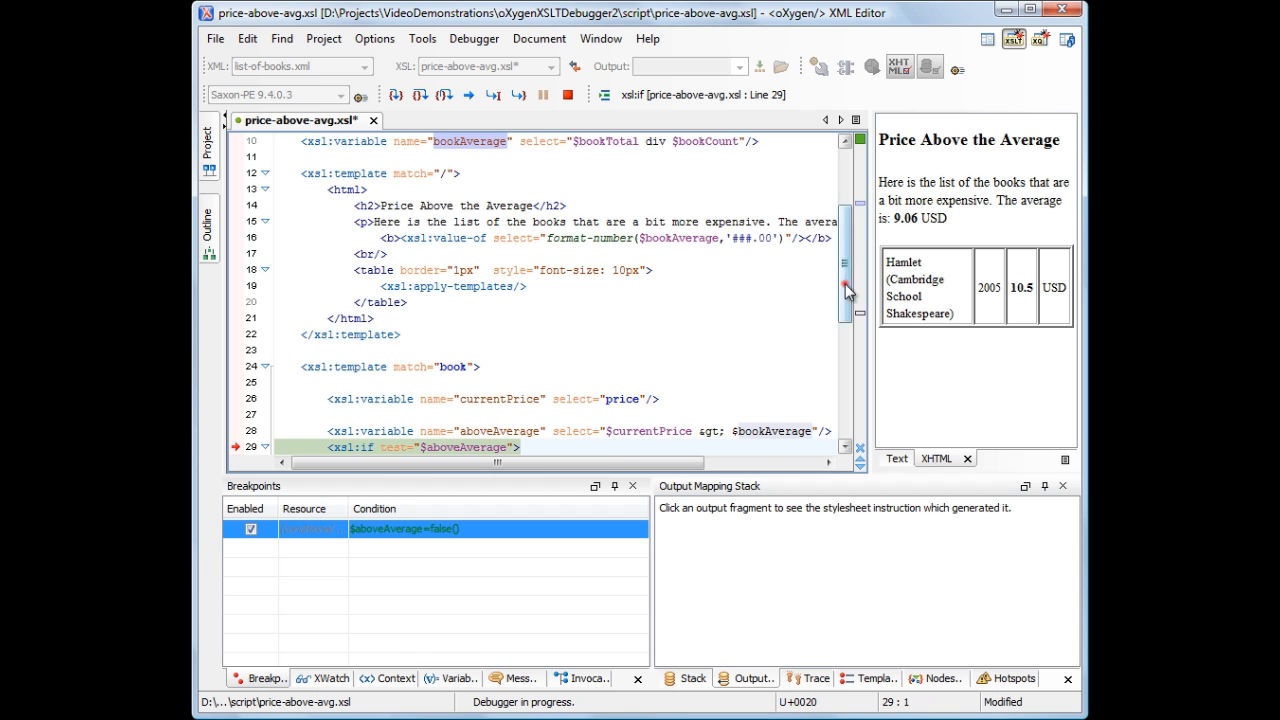
Step: In the Context view, expand the current book's price node to reveal its value 7.4 with currency EUR
{"action": "scroll", "scroll_direction": "down", "scroll_amount": 3}
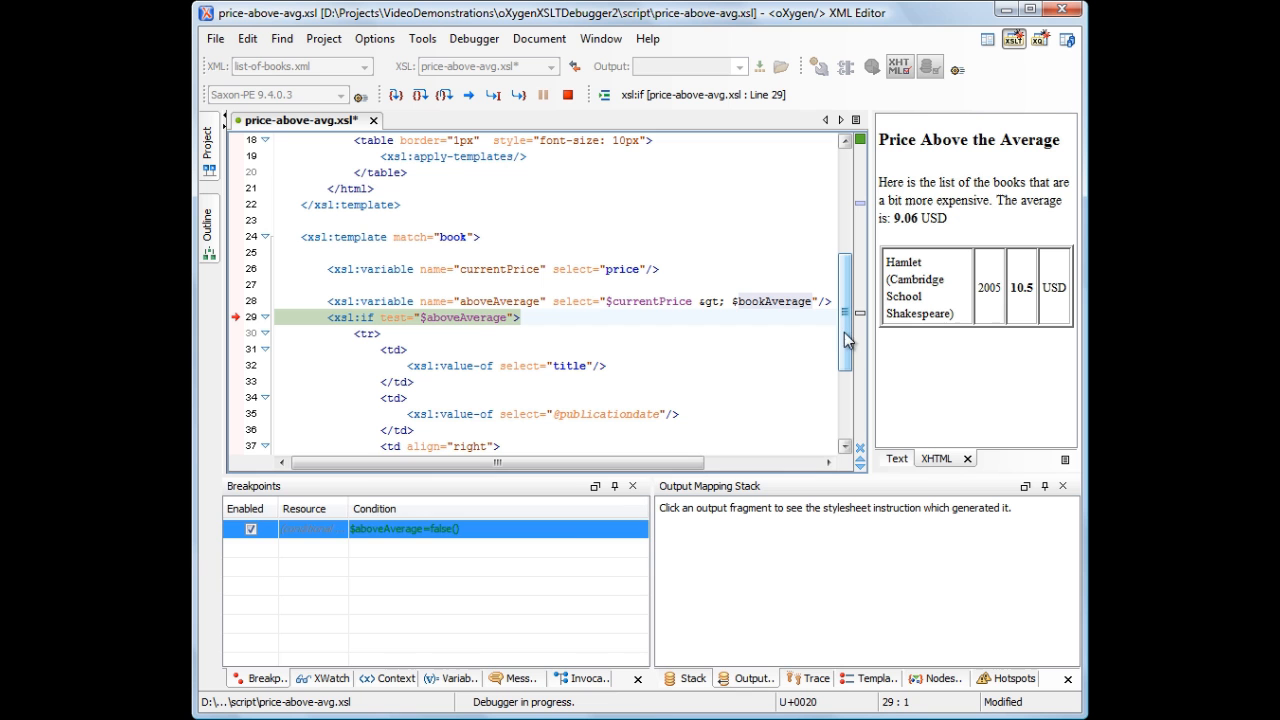
{"action": "left_click", "coordinate": [396, 678]}
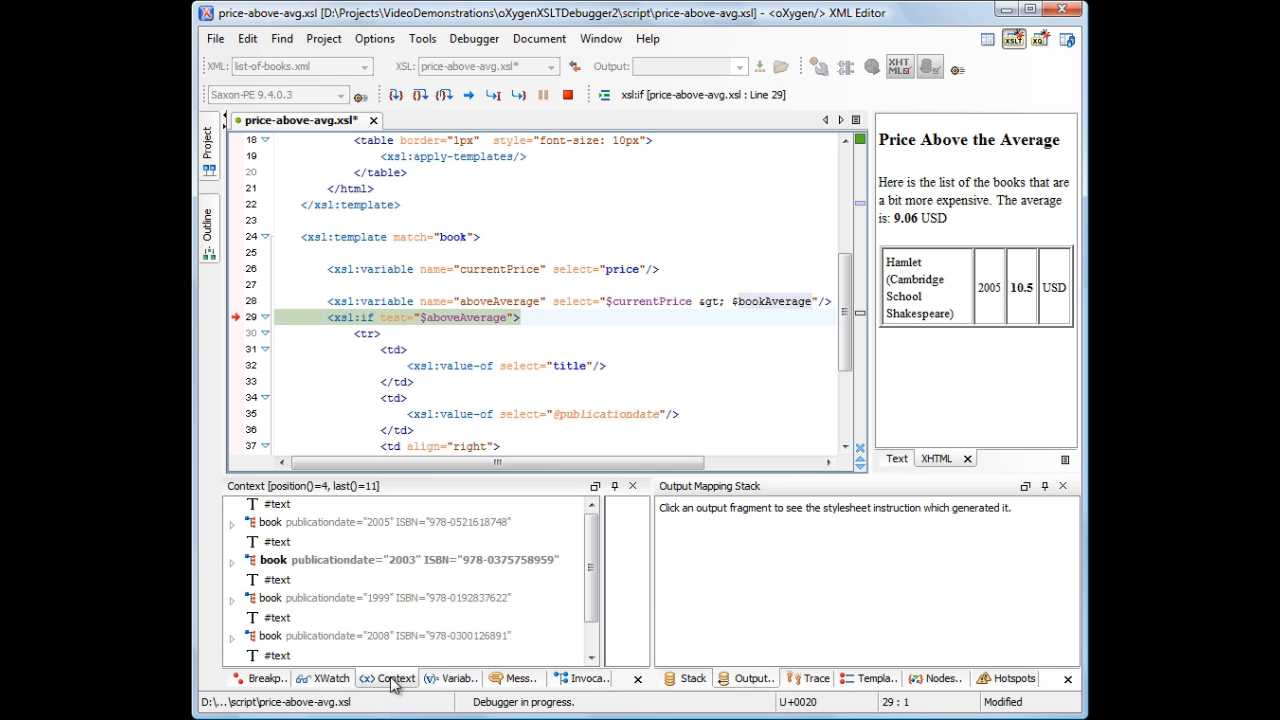
{"action": "scroll", "scroll_direction": "down", "scroll_amount": 3}
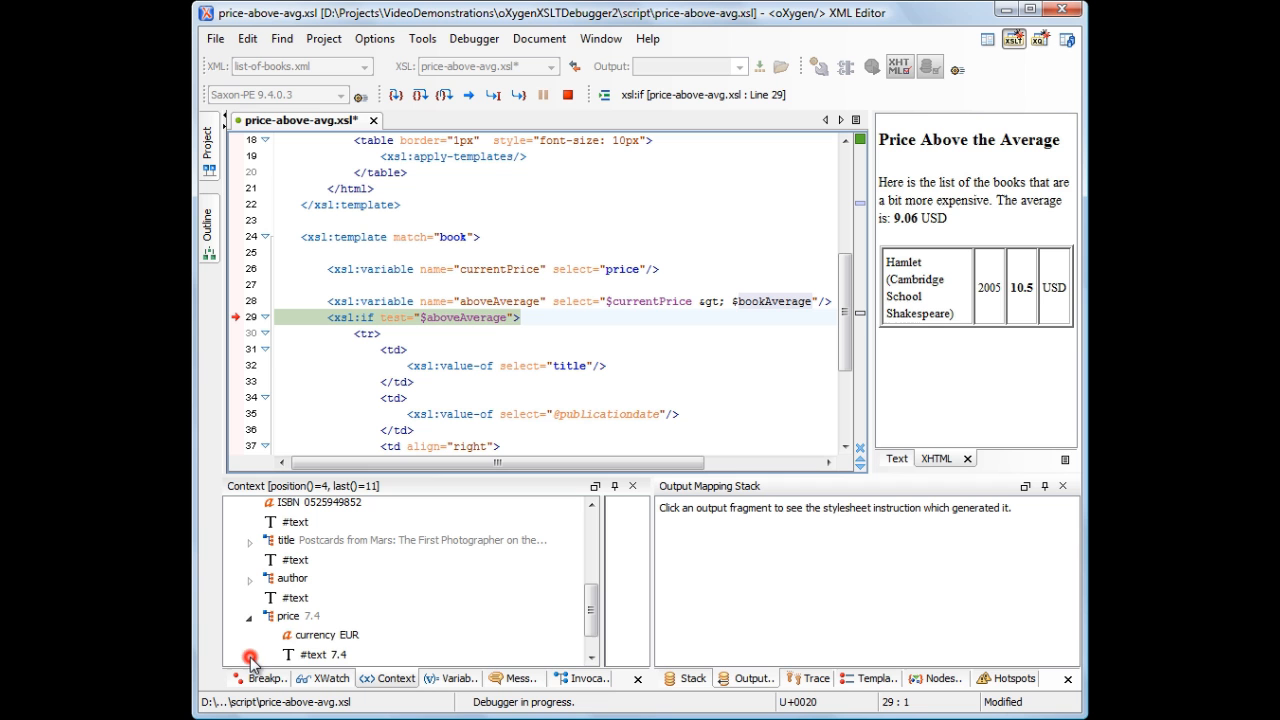
{"action": "left_click", "coordinate": [320, 636]}
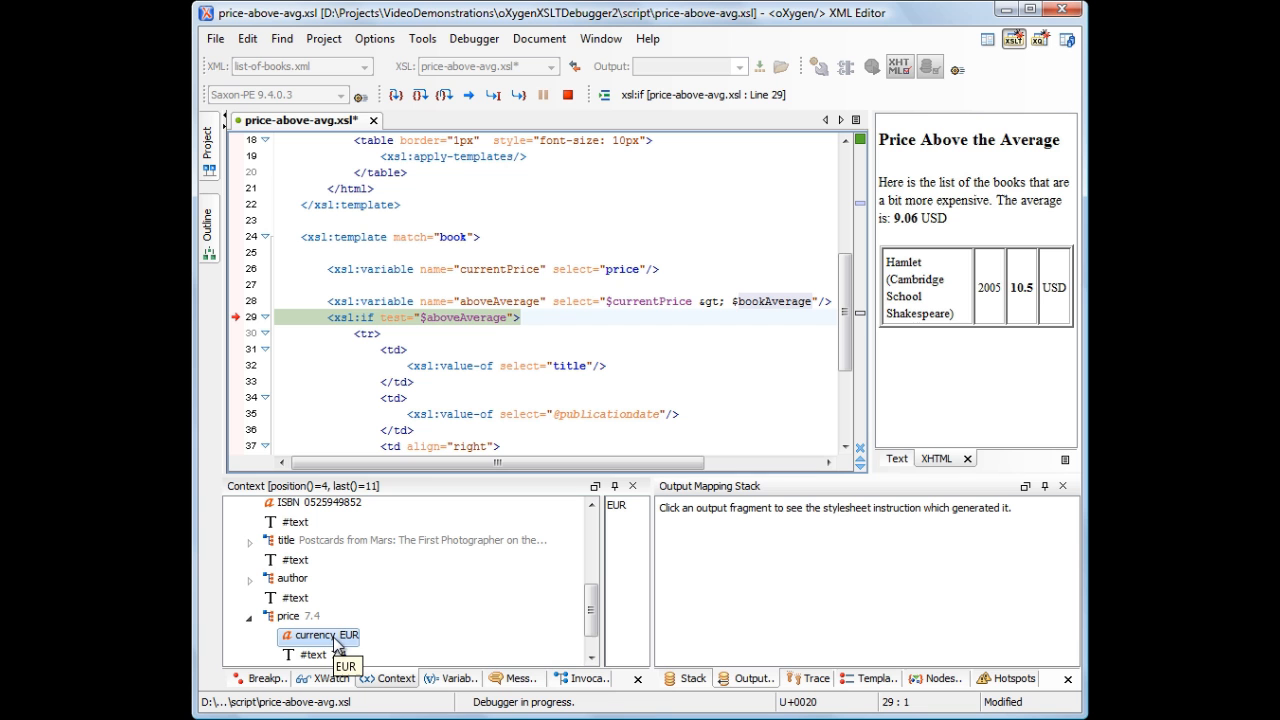
{"action": "mouse_move", "coordinate": [456, 644]}
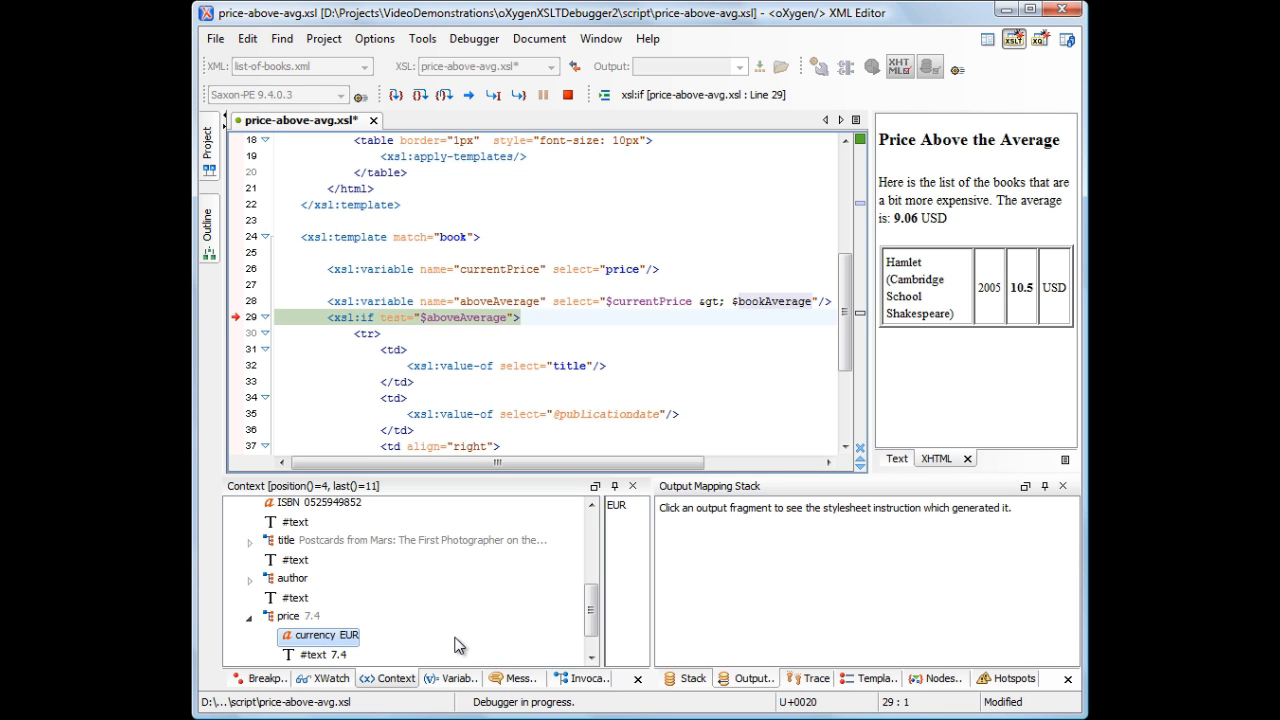
{"action": "mouse_move", "coordinate": [332, 688]}
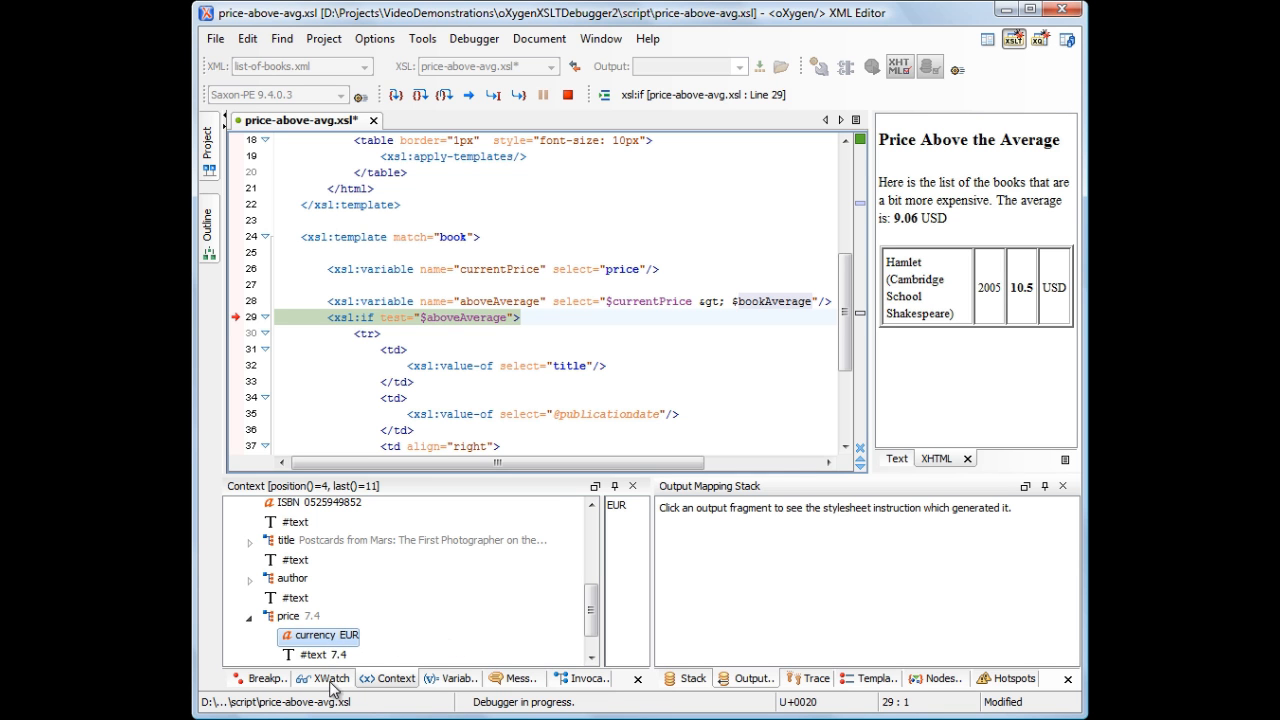
Step: Add an XWatch XPath selecting prices with currency EUR and expand its two results, 8 and 7.4
{"action": "left_click", "coordinate": [322, 678]}
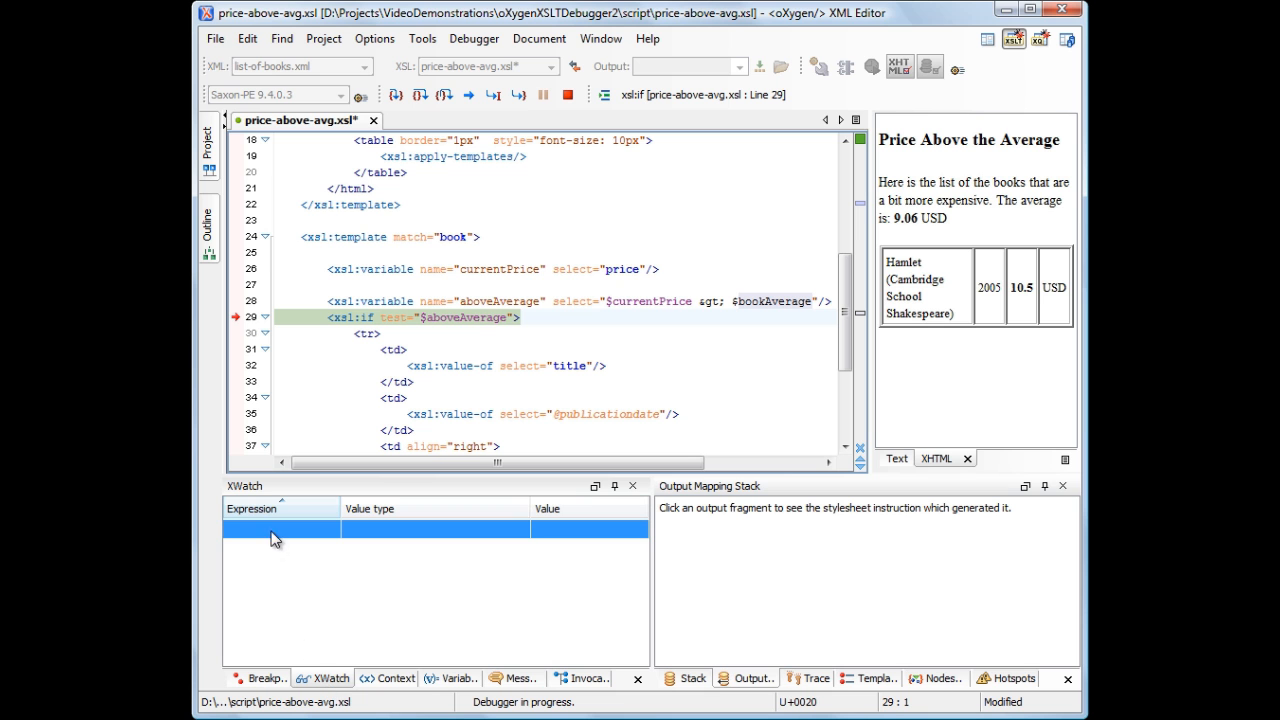
{"action": "type", "text": "//price"}
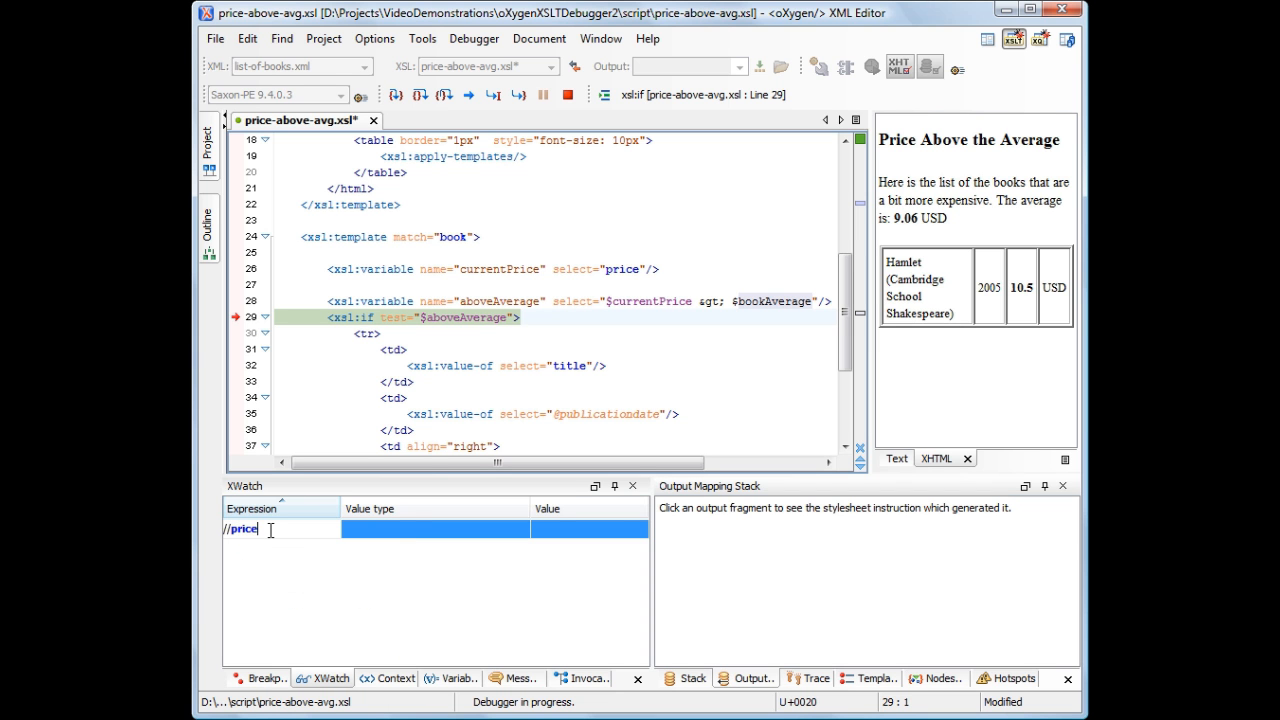
{"action": "type", "text": "[@currency=\"EU"}
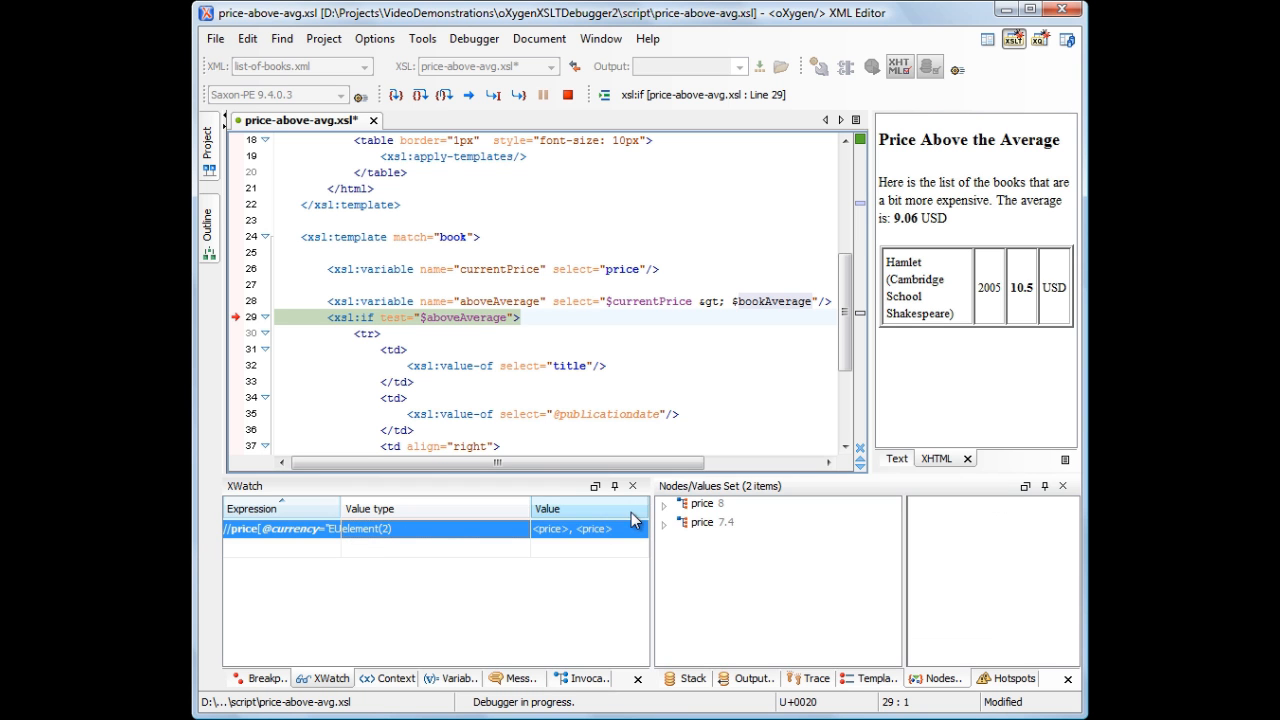
{"action": "left_click", "coordinate": [664, 504]}
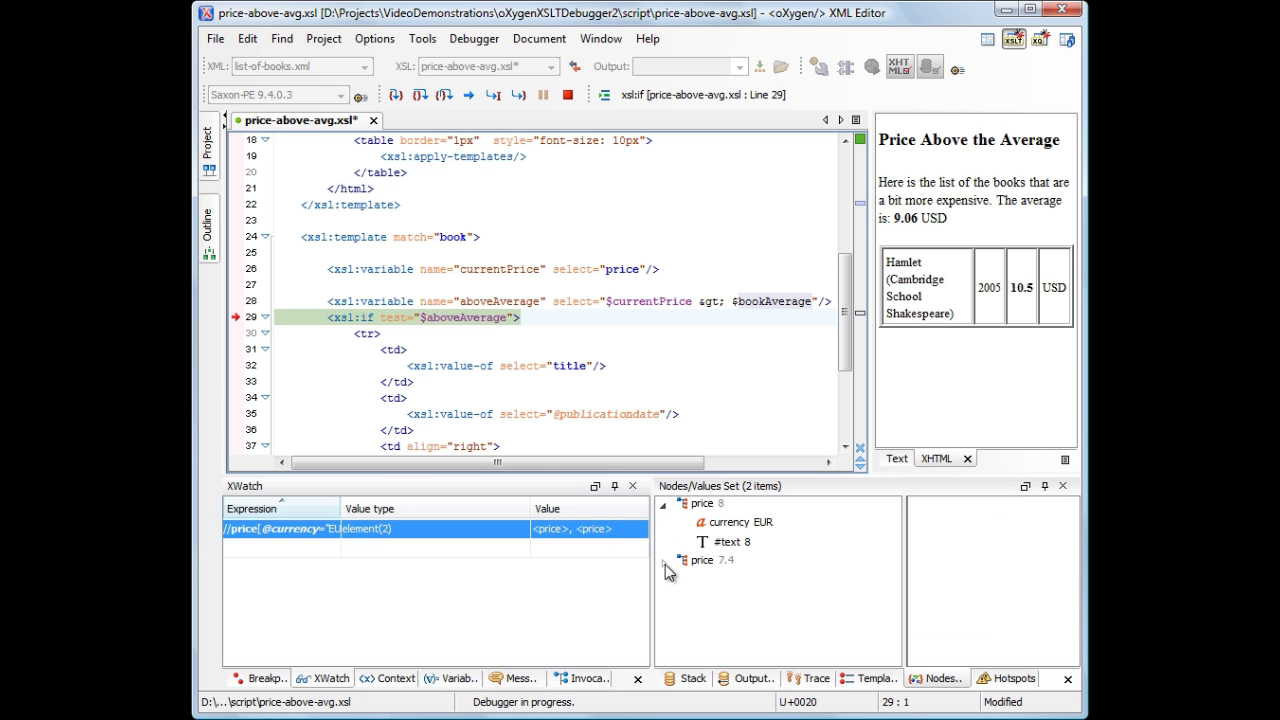
{"action": "left_click", "coordinate": [662, 560]}
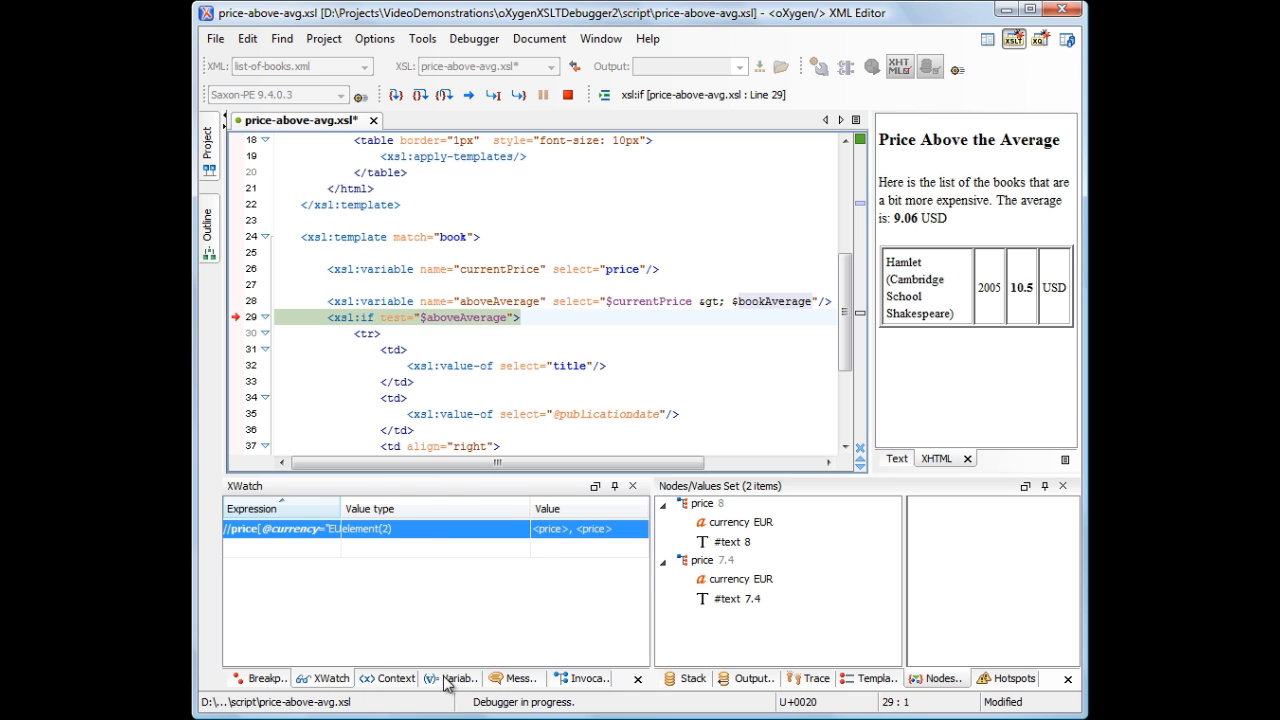
Step: Check currentPrice in the Variables view, then rewrite bookTotal to sum USD prices plus EUR prices times $eur2usd
{"action": "left_click", "coordinate": [452, 678]}
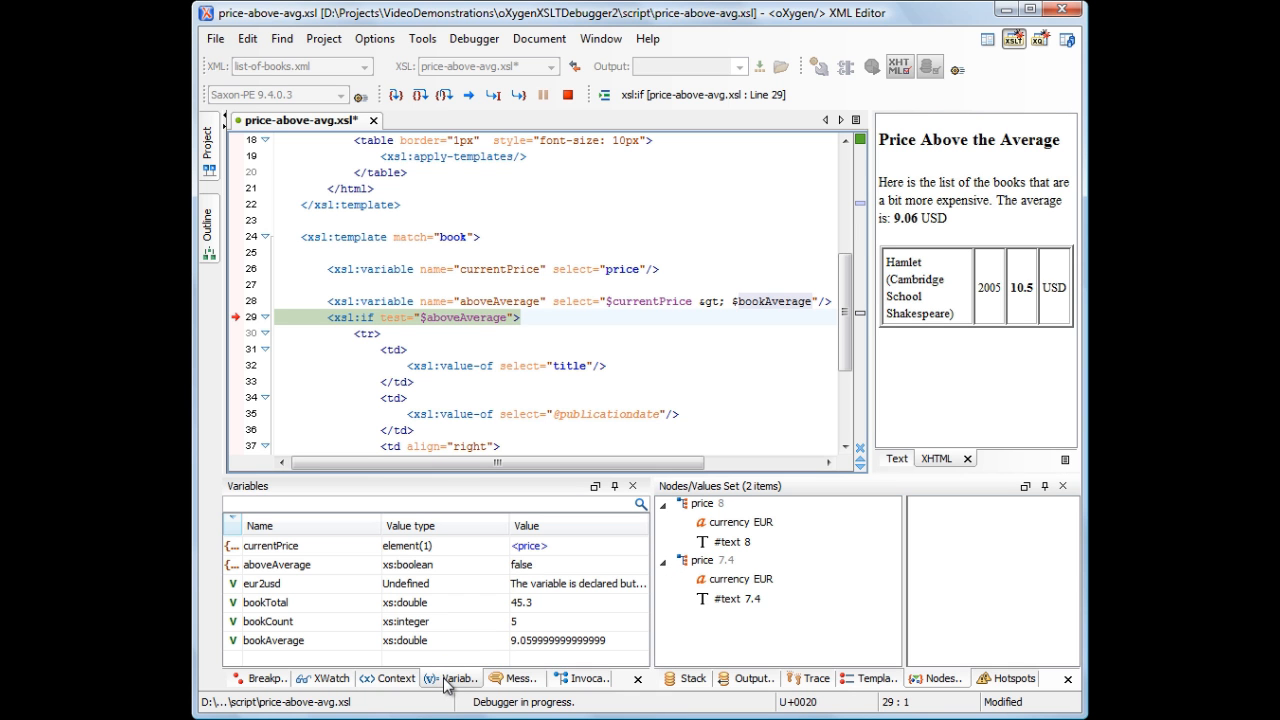
{"action": "left_click", "coordinate": [270, 544]}
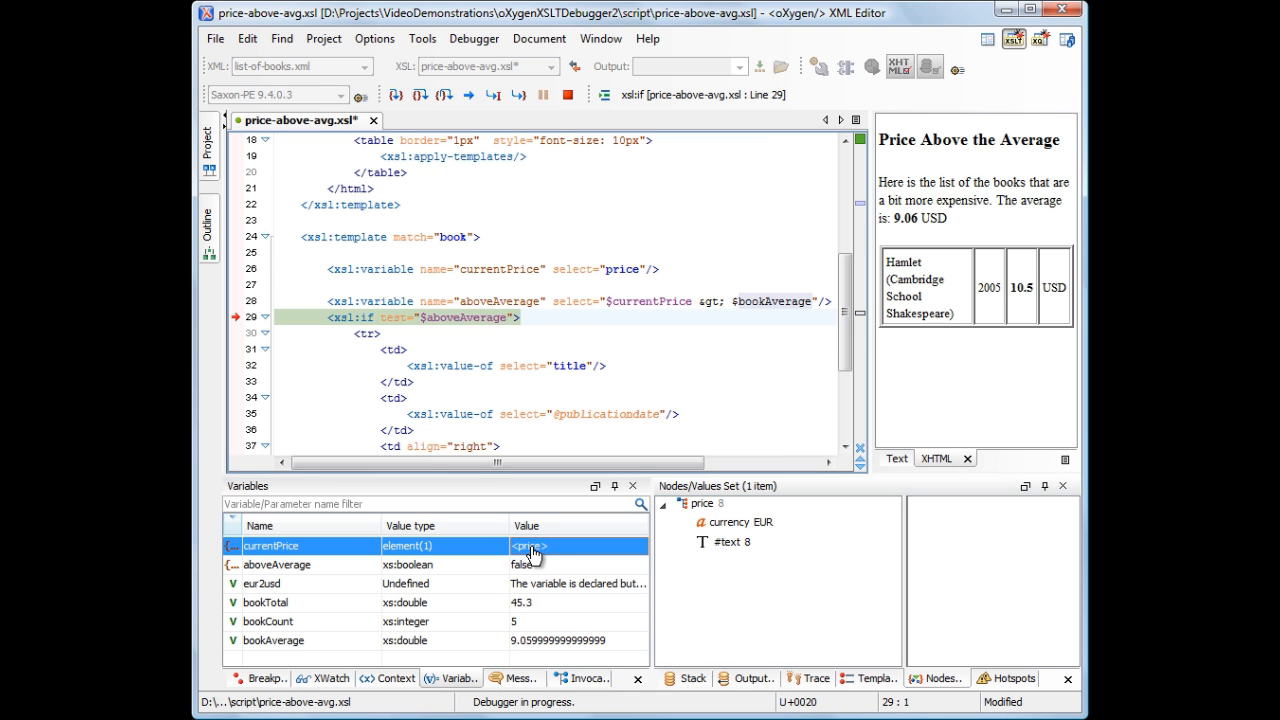
{"action": "scroll", "scroll_direction": "up", "scroll_amount": 3}
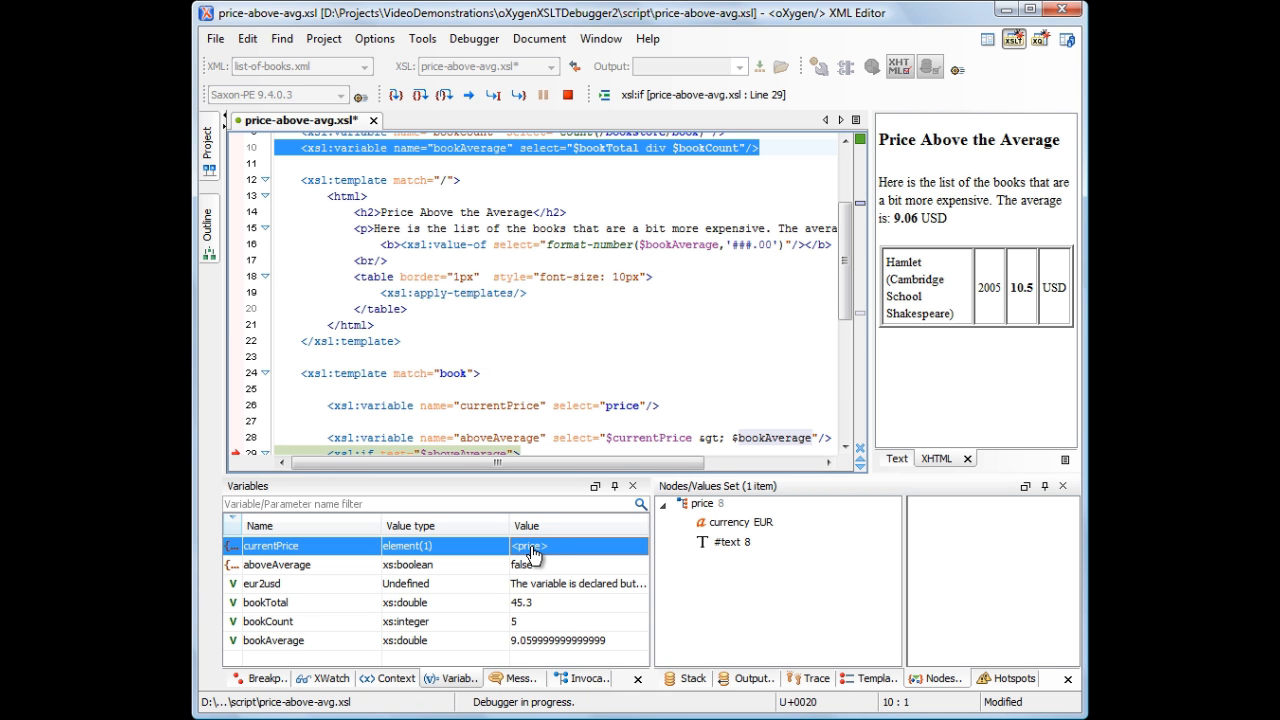
{"action": "left_click", "coordinate": [264, 602]}
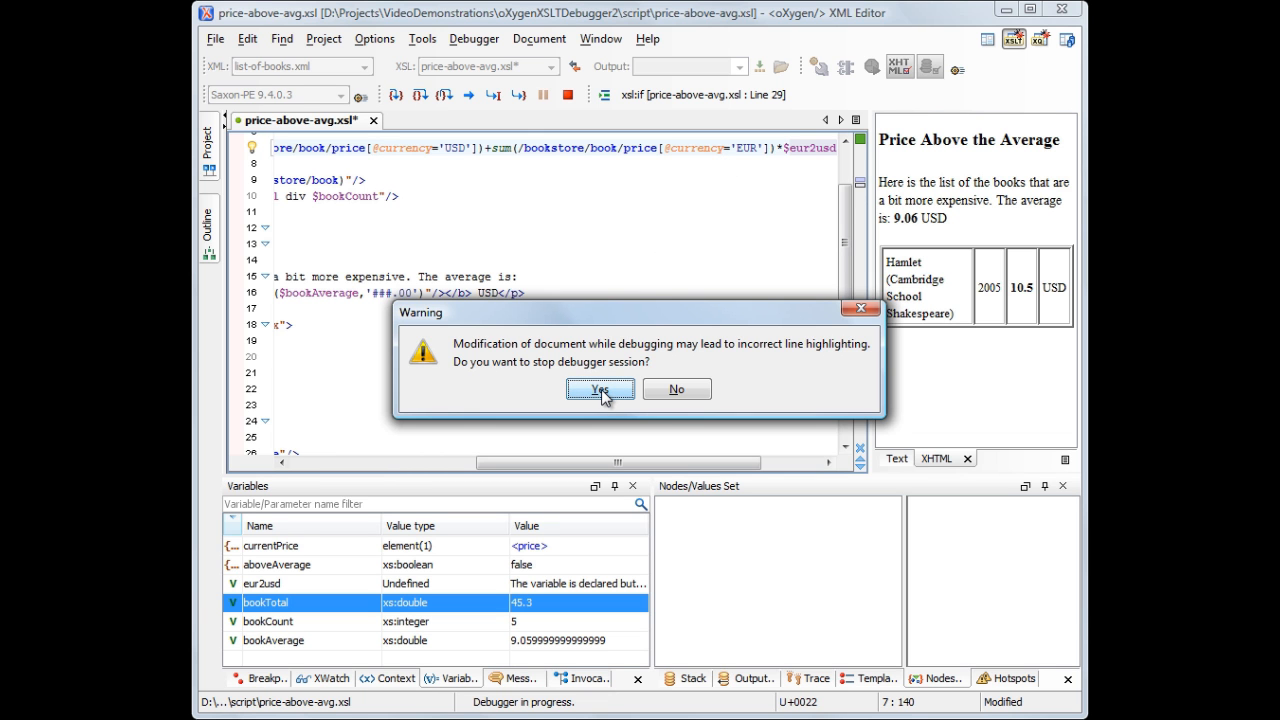
Step: Stop the debugging session and rewrite currentPrice with xsl:choose so EUR prices are multiplied by $eur2usd
{"action": "left_click", "coordinate": [600, 388]}
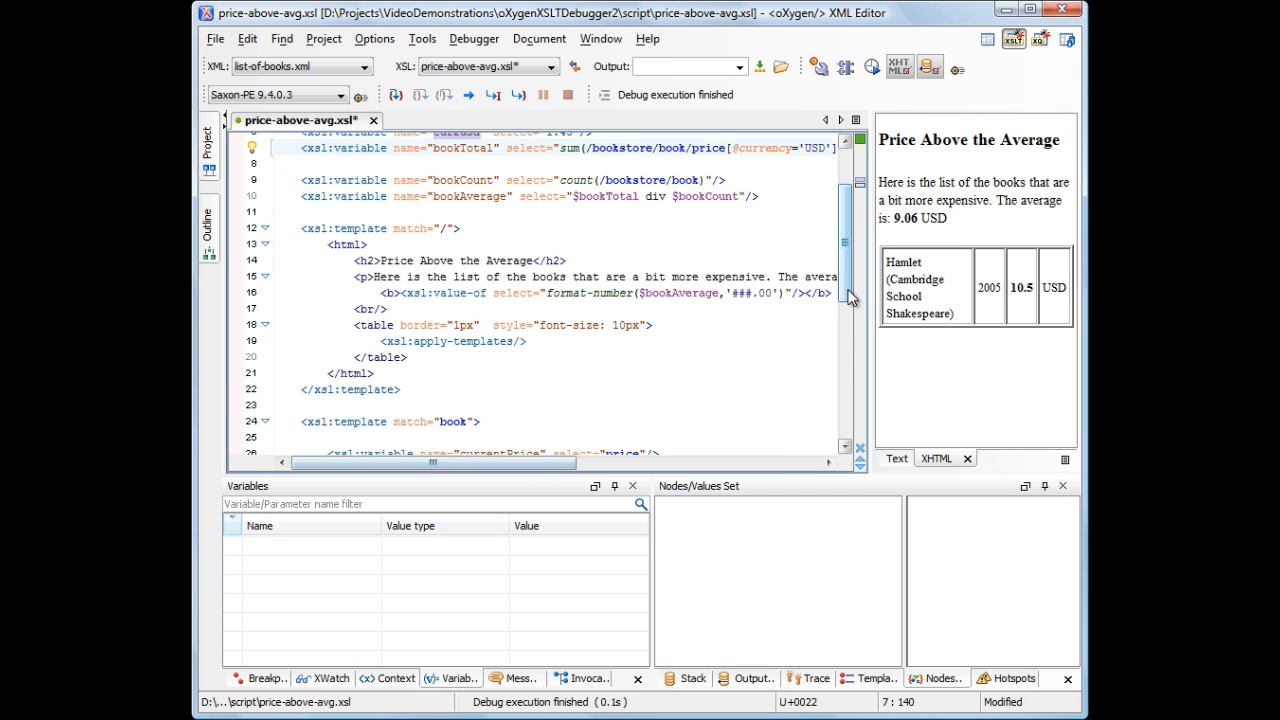
{"action": "scroll", "scroll_direction": "down", "scroll_amount": 3}
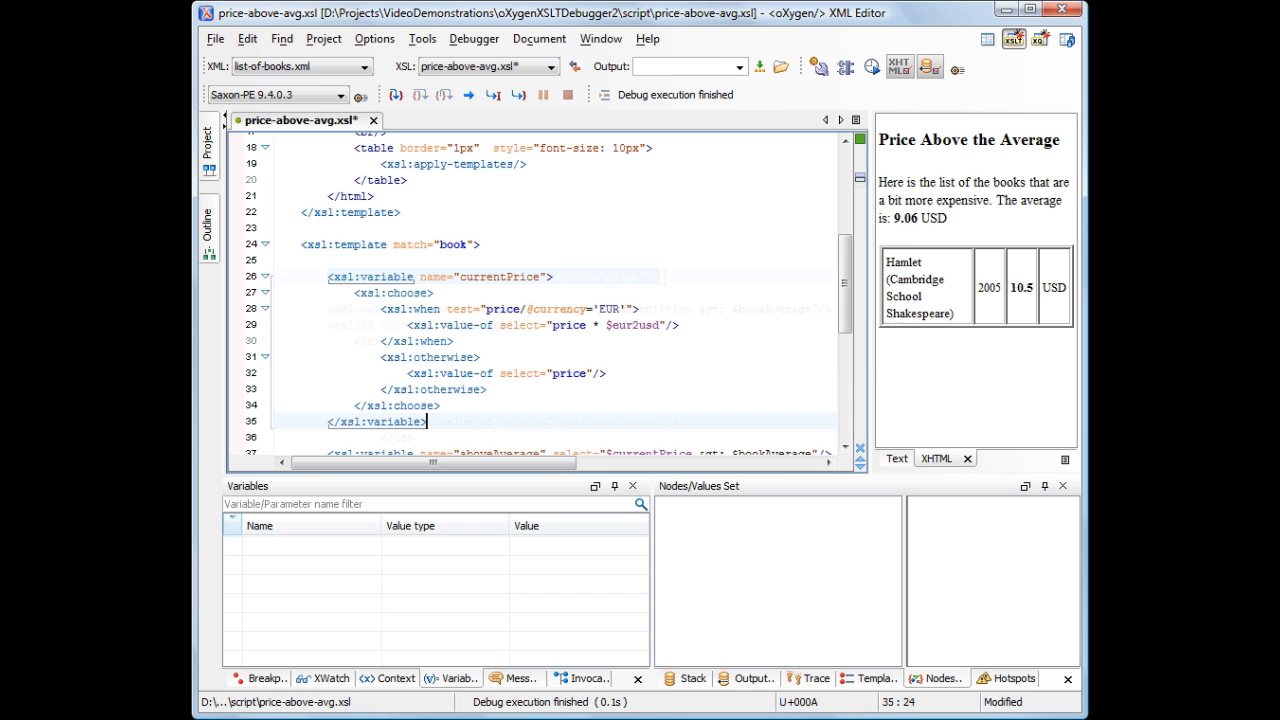
Step: Rerun the debugger to the breakpoint and review the output: three books and an average of 10.38 USD
{"action": "left_click", "coordinate": [470, 96]}
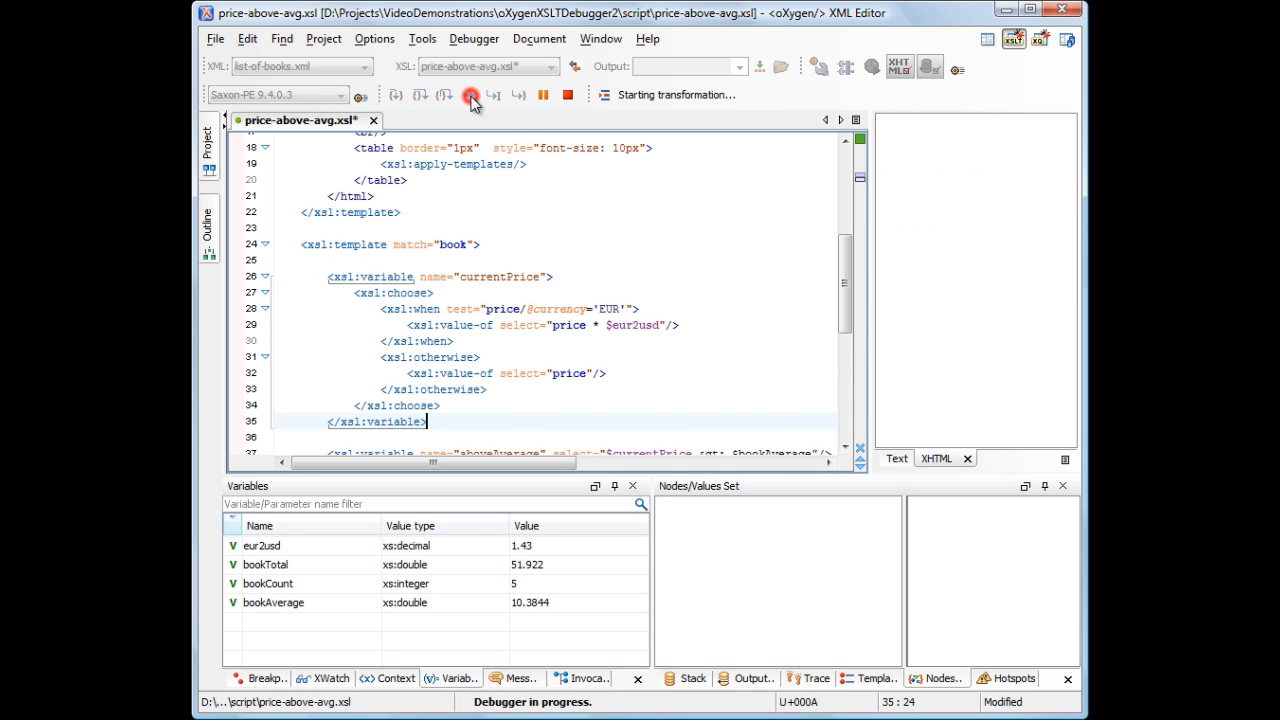
{"action": "left_click", "coordinate": [468, 96]}
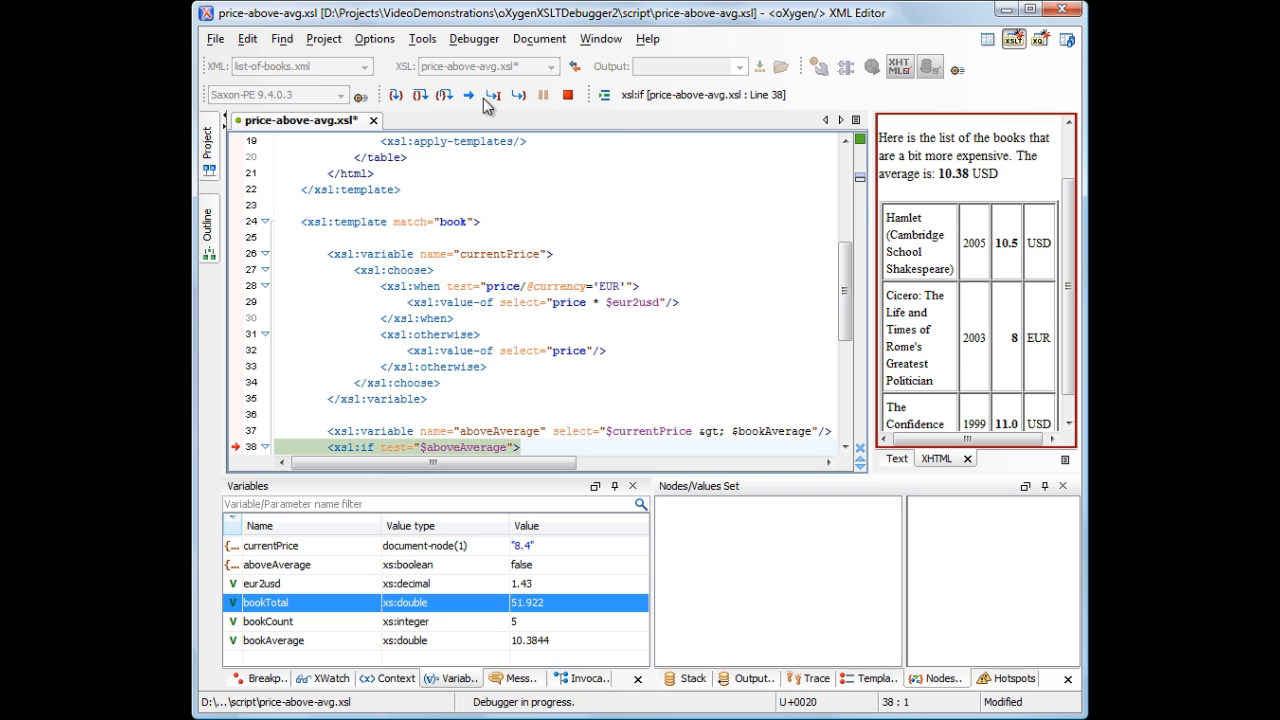
{"action": "scroll", "scroll_direction": "down", "scroll_amount": 3}
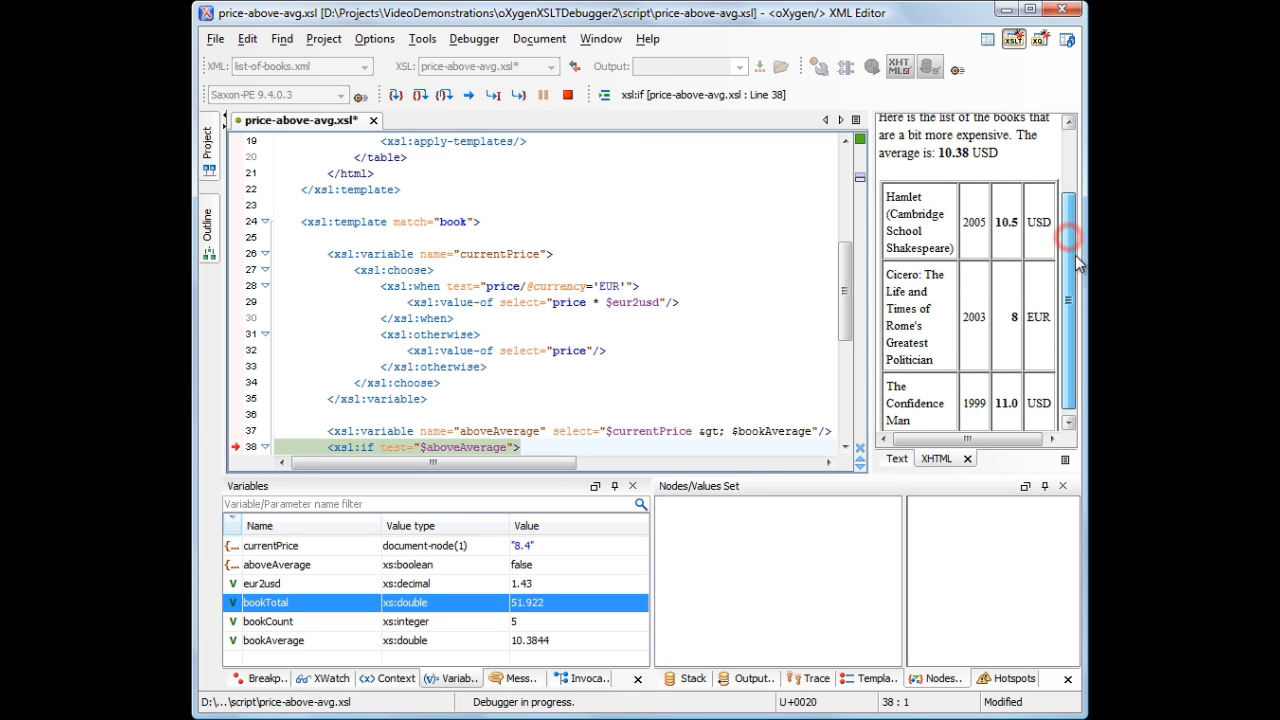
{"action": "scroll", "scroll_direction": "up", "scroll_amount": 3}
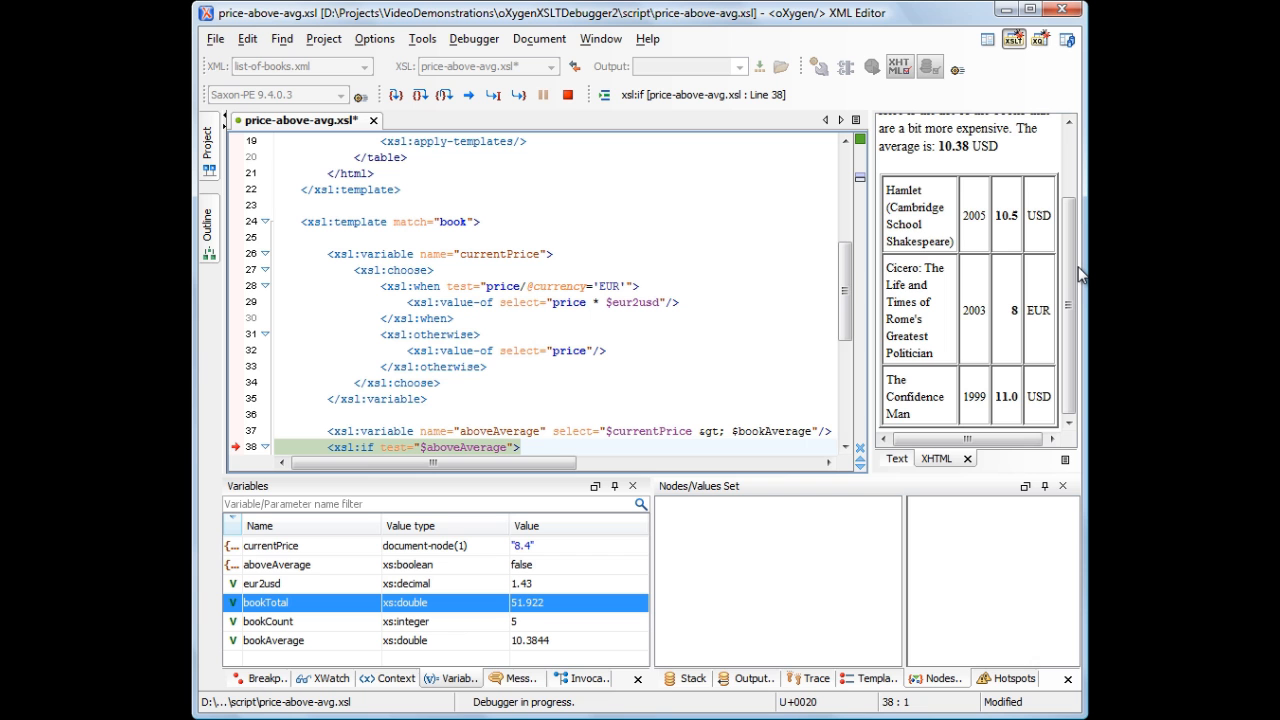